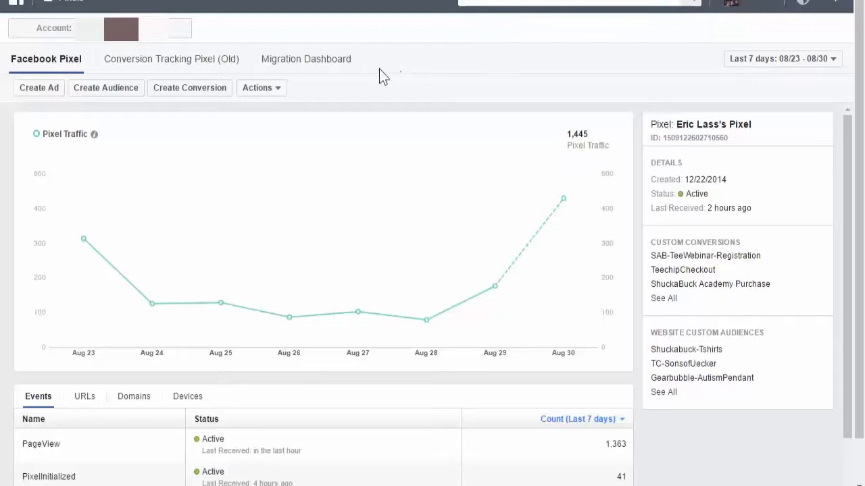
pyautogui.moveTo(434, 103)
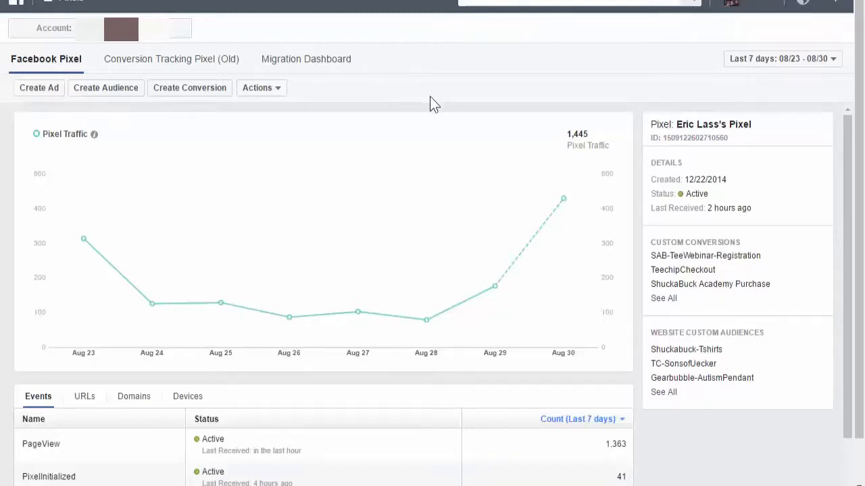
pyautogui.moveTo(433, 79)
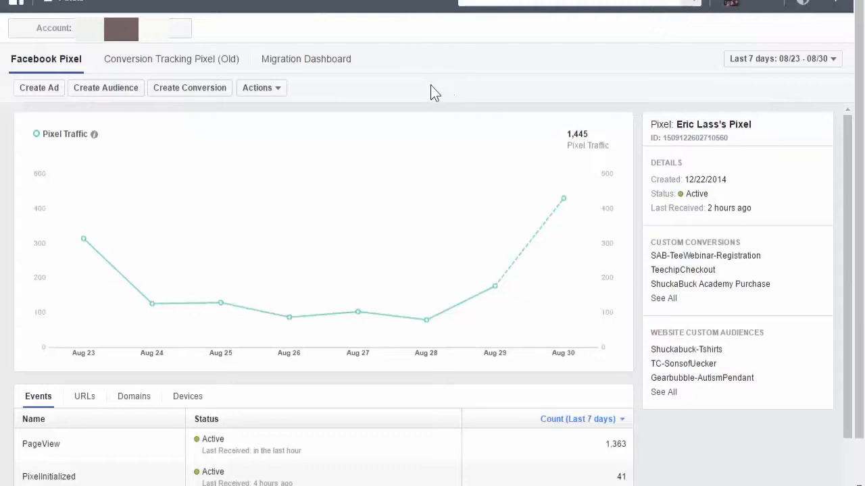
pyautogui.moveTo(395, 93)
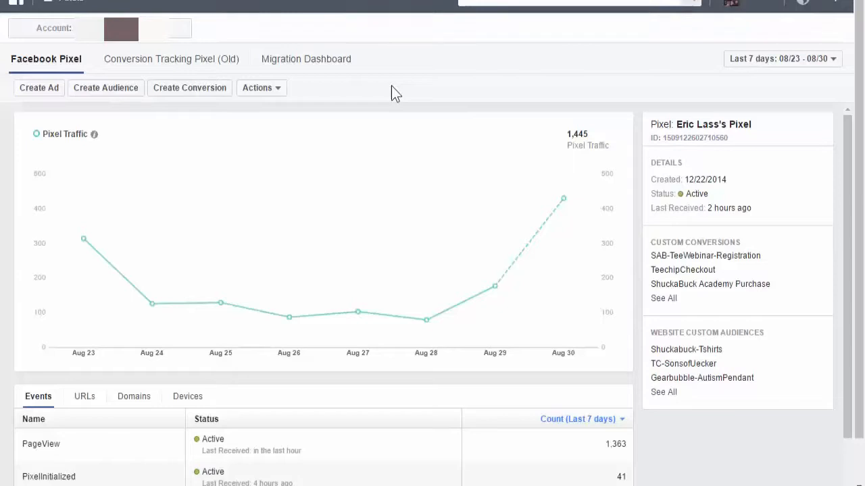
pyautogui.moveTo(170, 59)
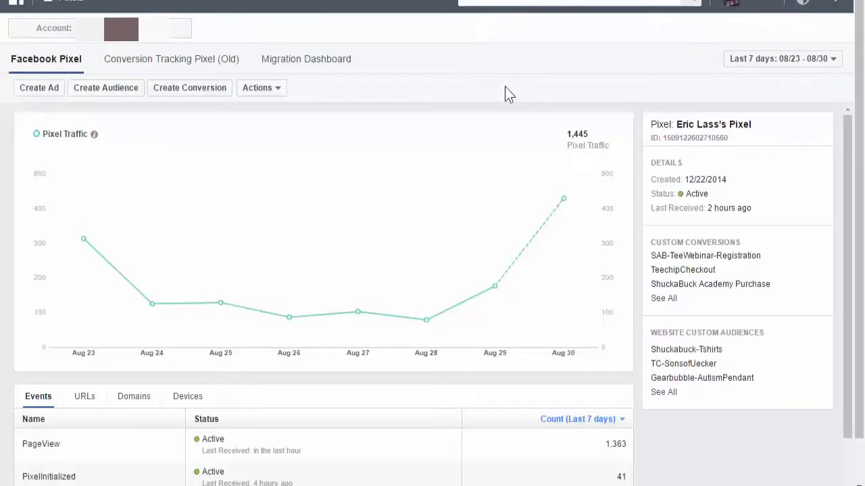
pyautogui.moveTo(497, 73)
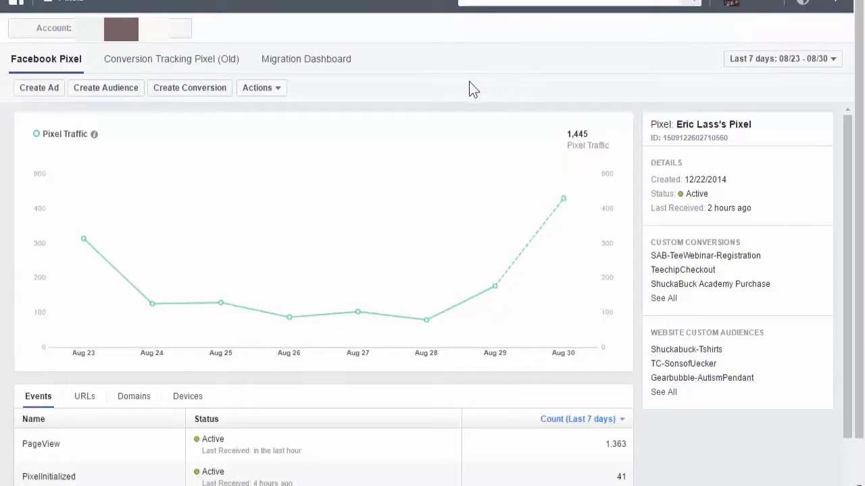
pyautogui.moveTo(413, 94)
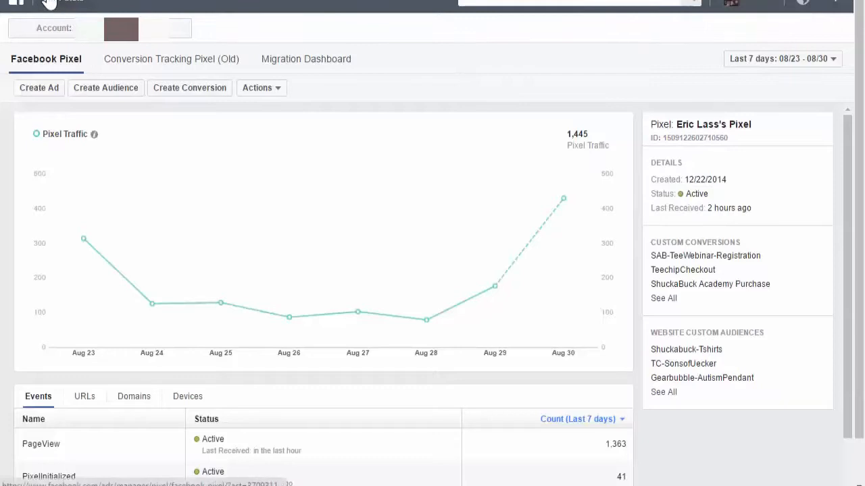
# Review the pixel's base code in Ads Manager, then open WordPress's Tracking Code Manager
pyautogui.click(48, 4)
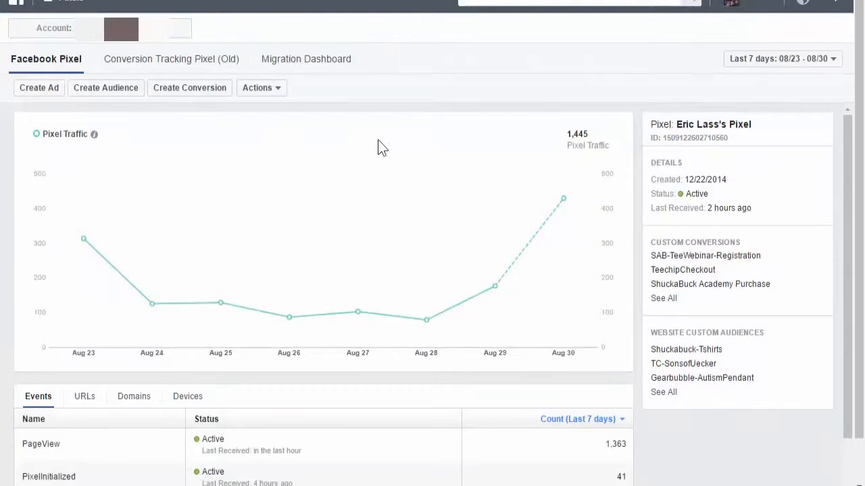
pyautogui.click(261, 87)
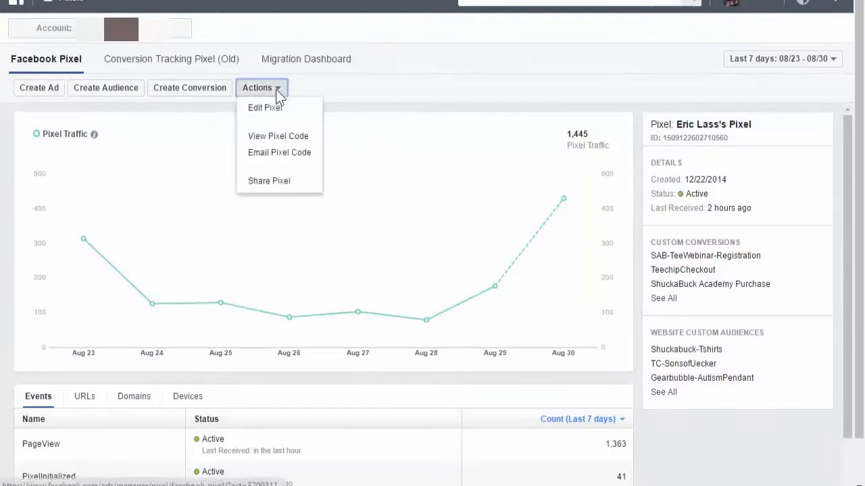
pyautogui.click(278, 136)
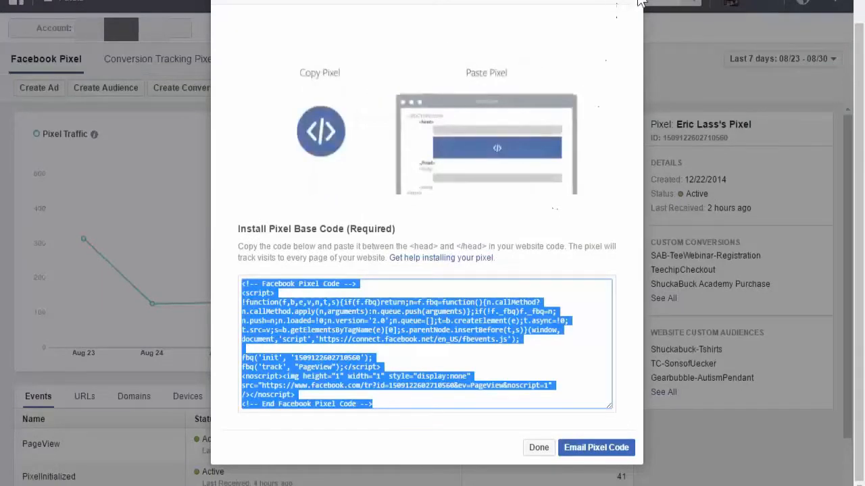
pyautogui.click(539, 447)
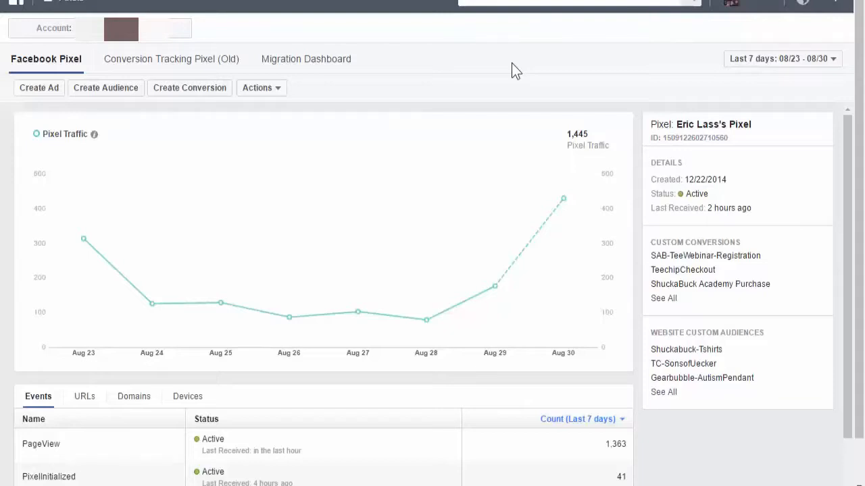
pyautogui.moveTo(455, 134)
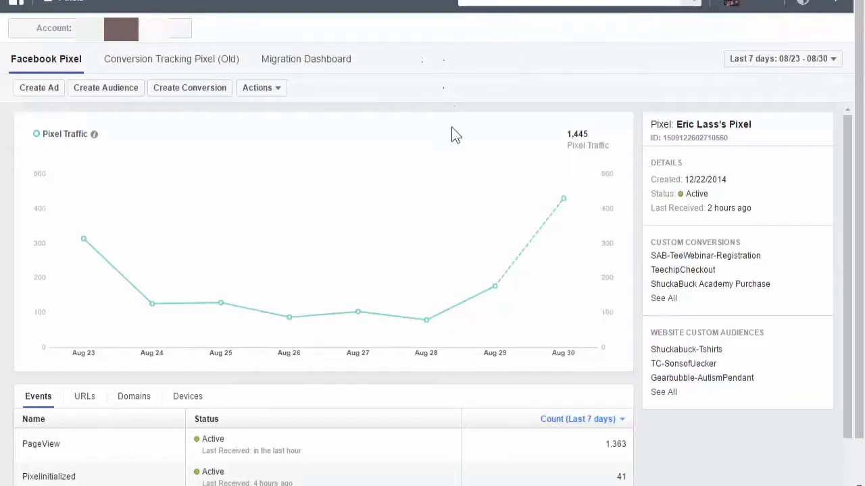
pyautogui.moveTo(453, 152)
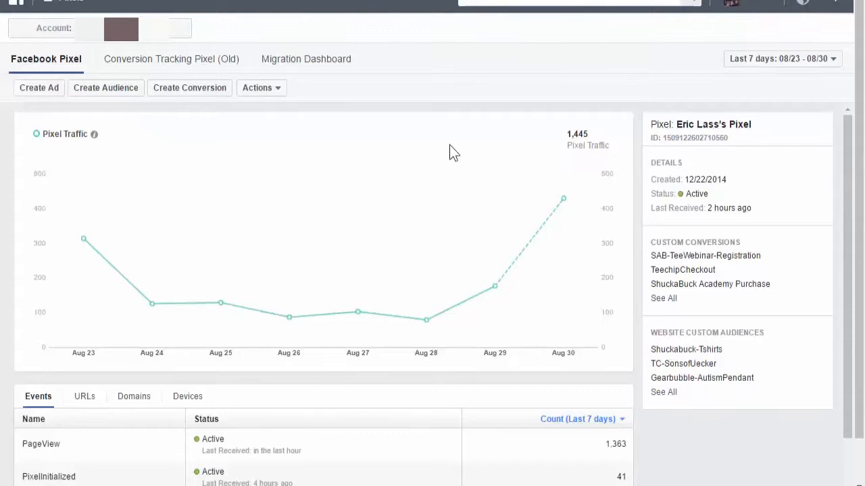
pyautogui.moveTo(426, 106)
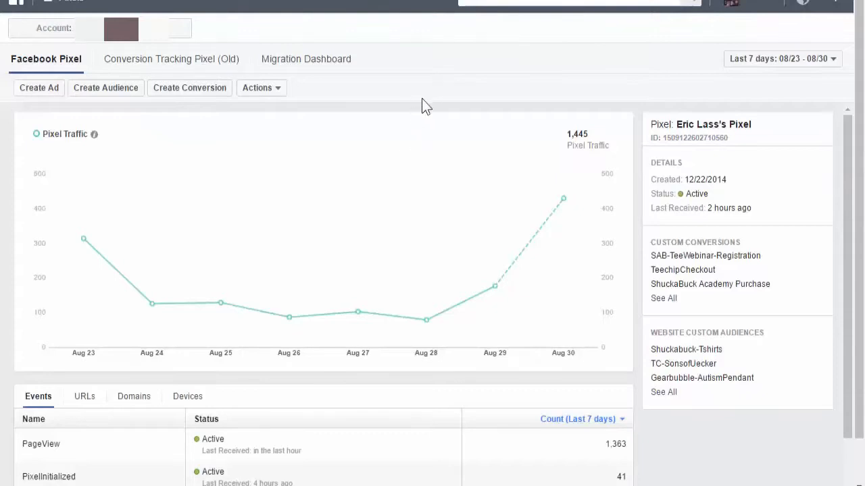
pyautogui.moveTo(422, 100)
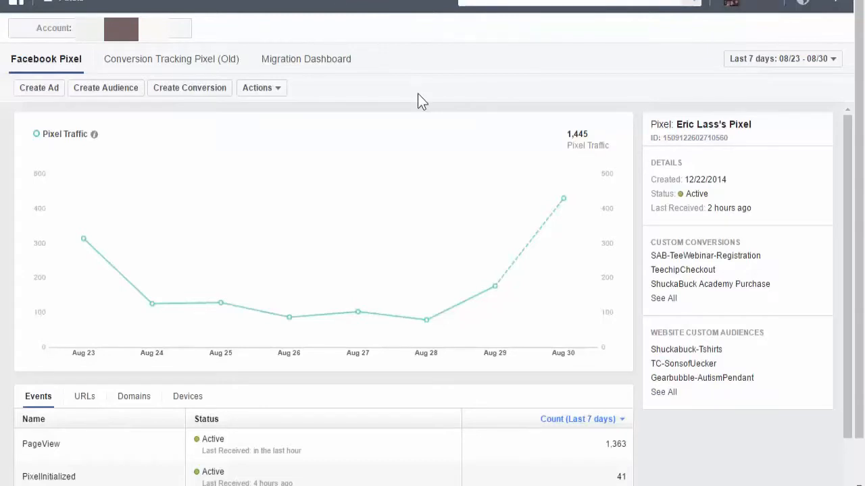
pyautogui.moveTo(471, 76)
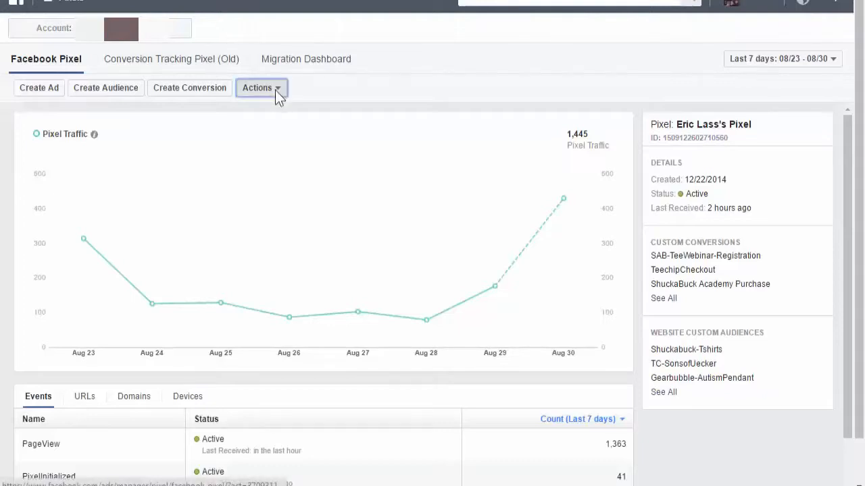
pyautogui.click(260, 88)
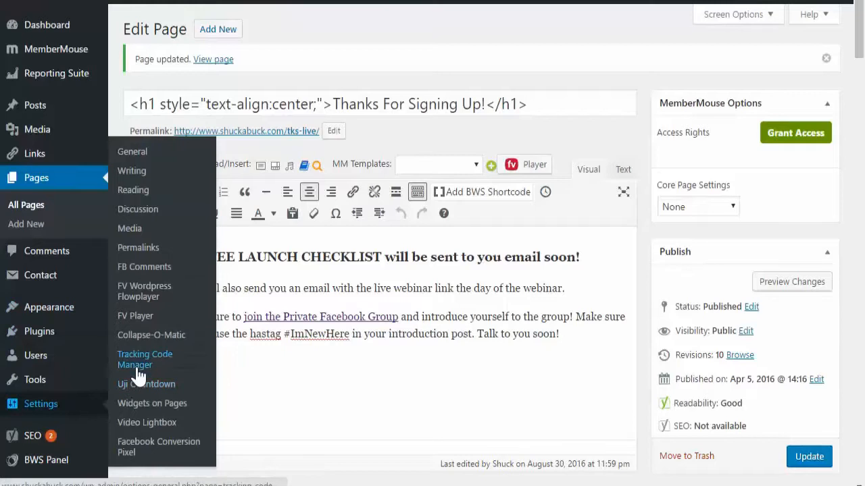
pyautogui.moveTo(217, 367)
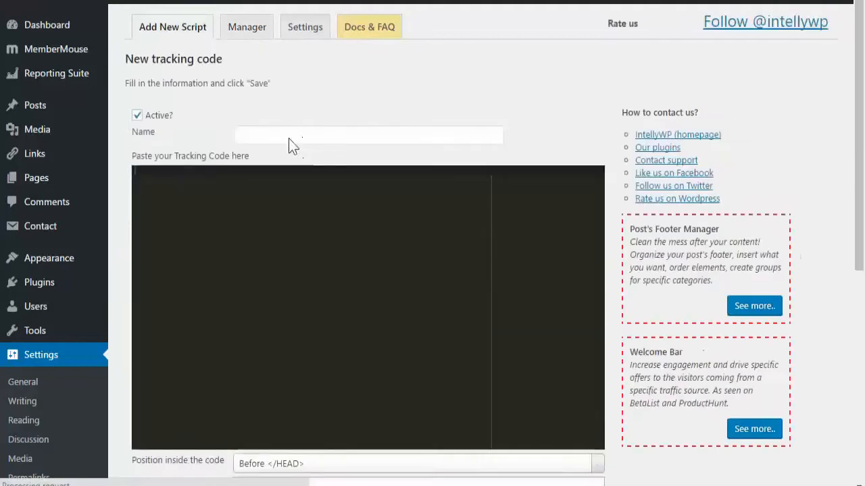
# Enter 'Facebook Pixel - Sitewide' as the new tracking code's name
pyautogui.click(369, 135)
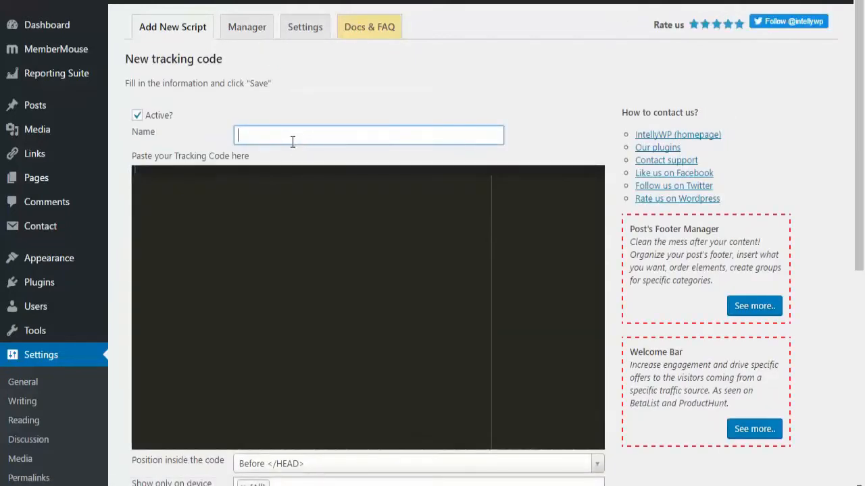
pyautogui.write('FAcebook Pixel - S')
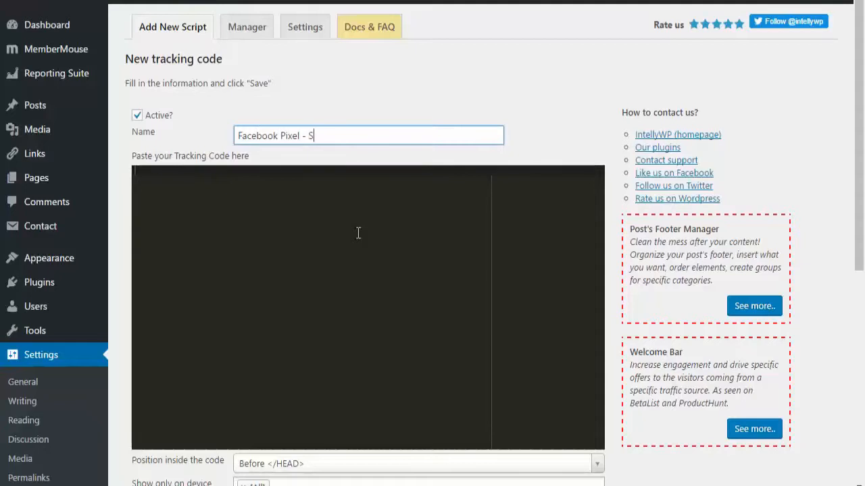
pyautogui.write('itewide')
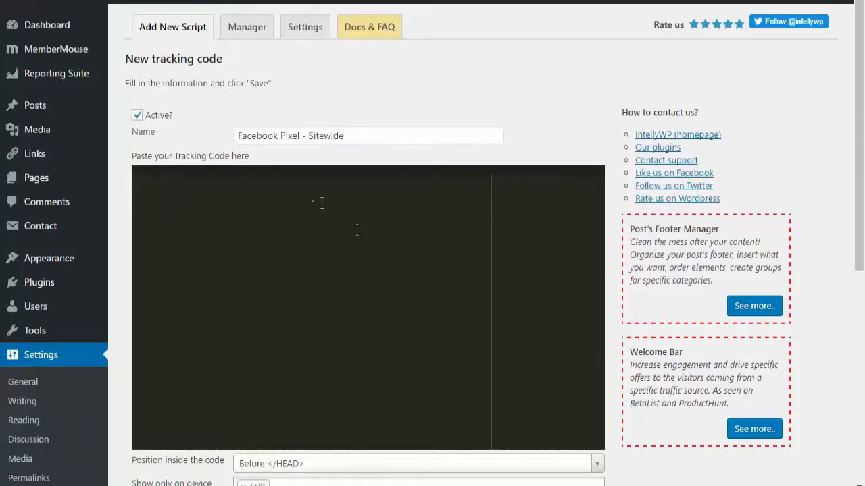
pyautogui.scroll(-3)
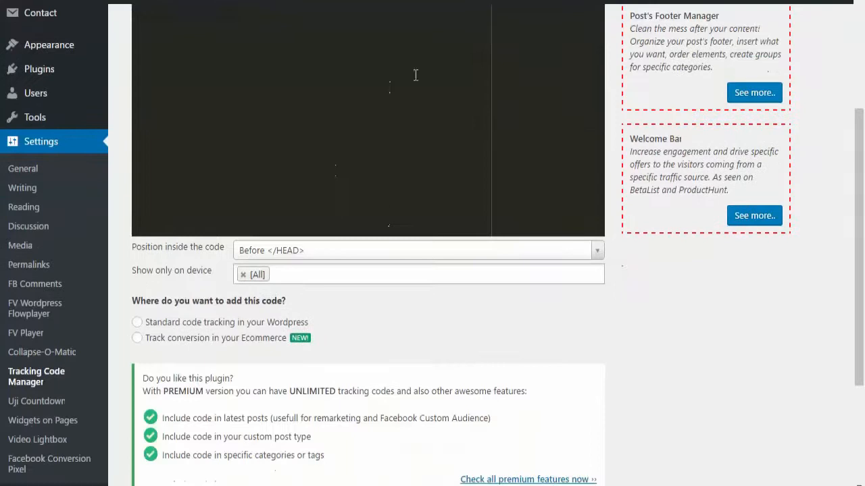
# Keep the code before the closing head tag and choose standard code tracking
pyautogui.click(413, 251)
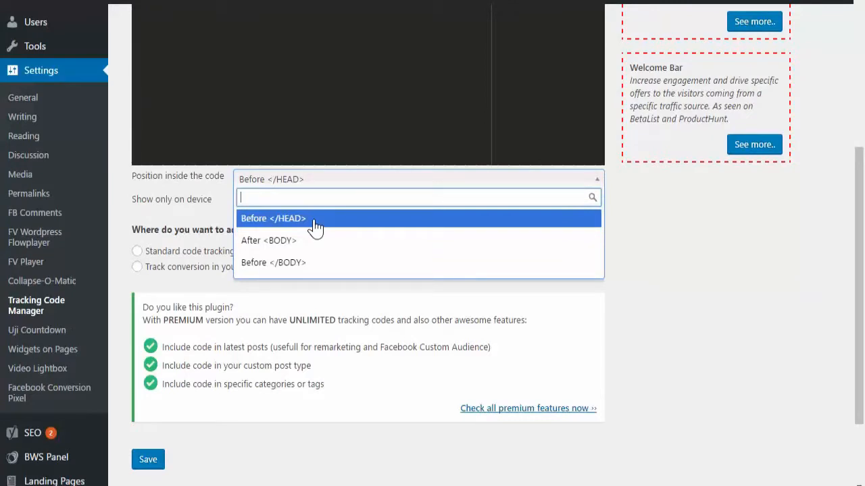
pyautogui.moveTo(336, 237)
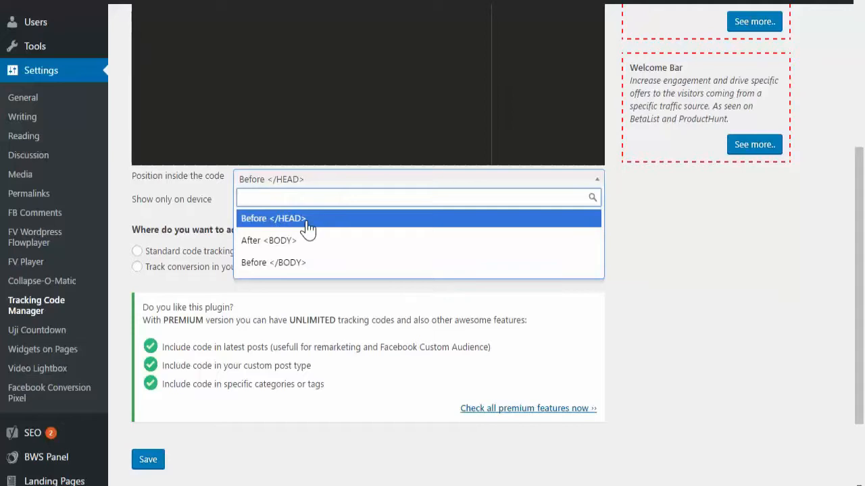
pyautogui.click(273, 219)
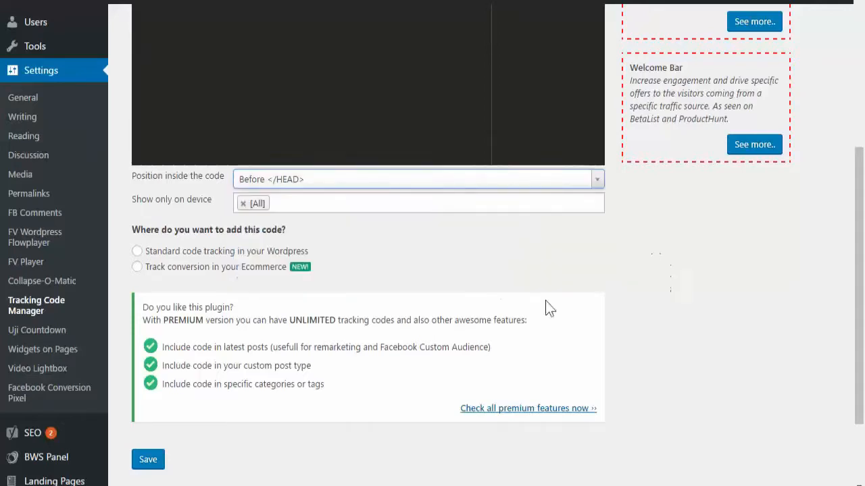
pyautogui.moveTo(438, 258)
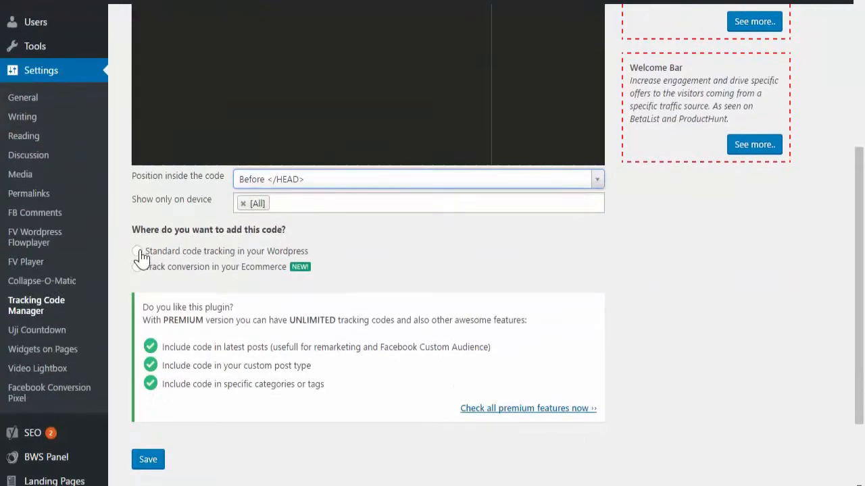
pyautogui.click(137, 250)
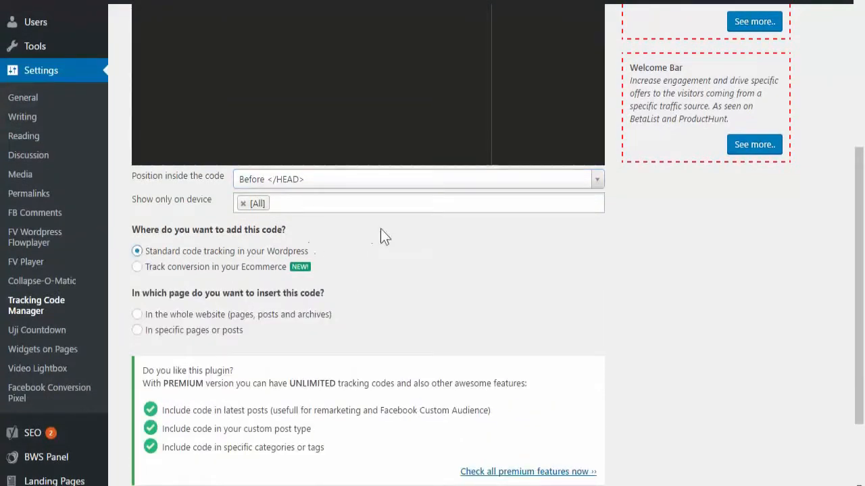
# Insert the code on the whole website, scroll to Save, and return to Ads Manager
pyautogui.scroll(-3)
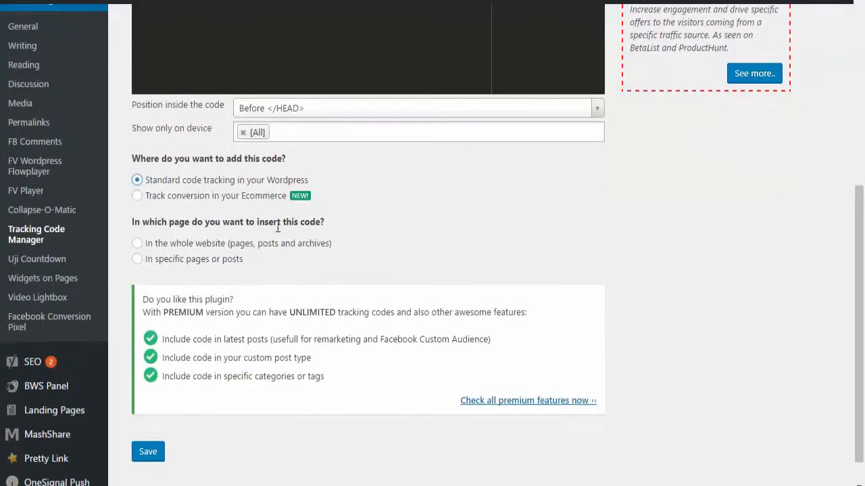
pyautogui.click(137, 243)
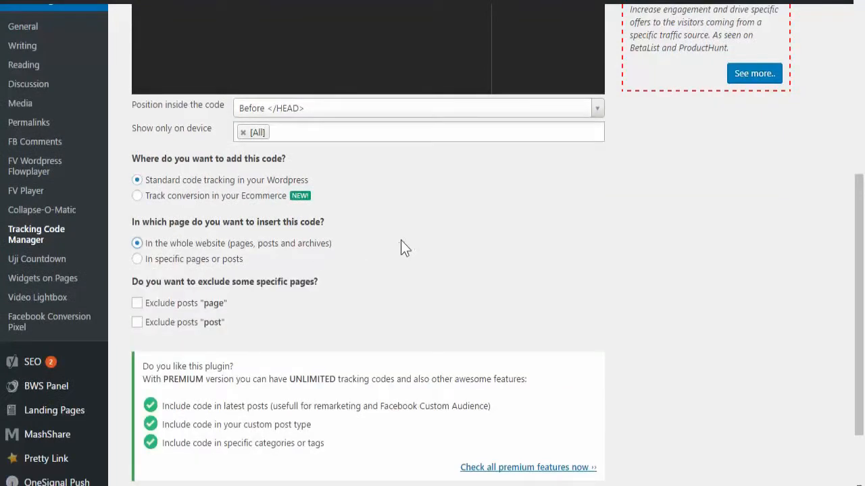
pyautogui.scroll(-3)
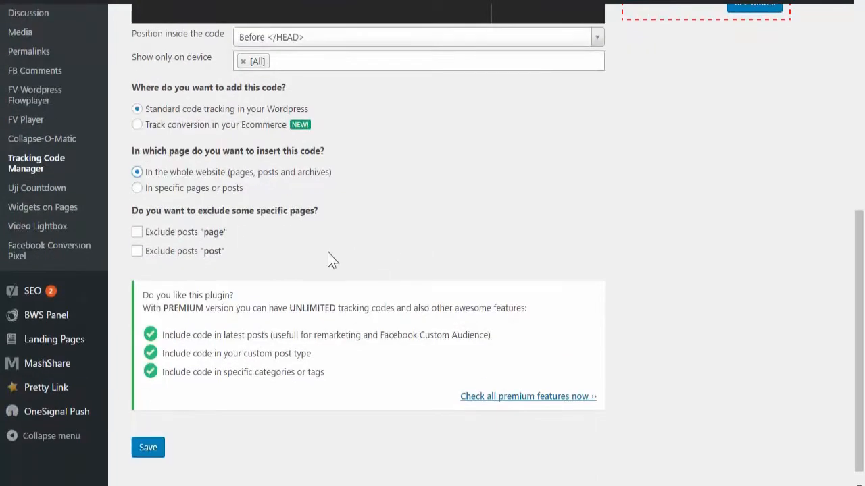
pyautogui.moveTo(202, 243)
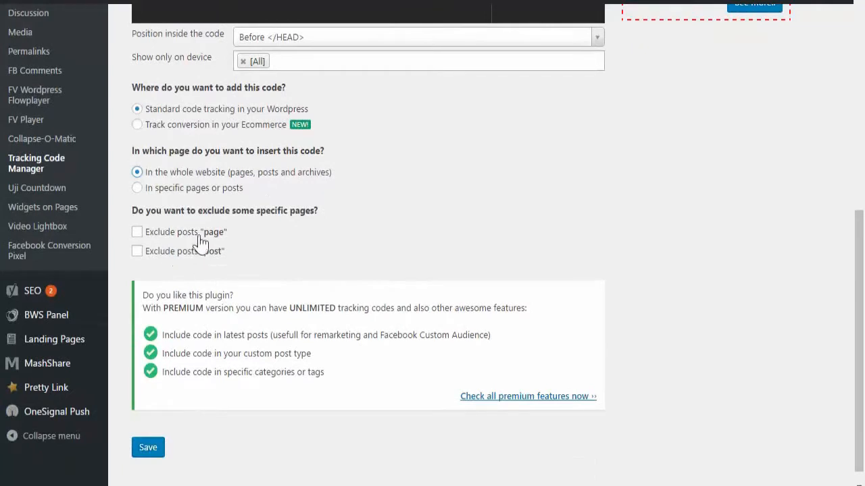
pyautogui.moveTo(438, 251)
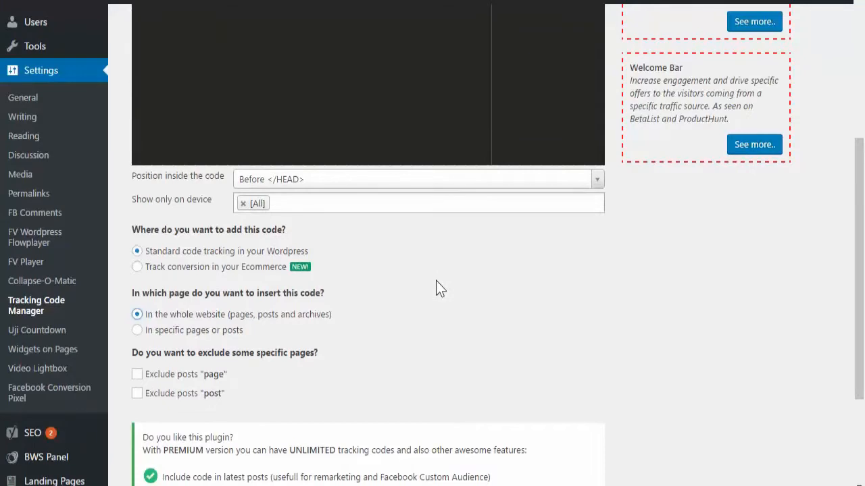
pyautogui.scroll(-3)
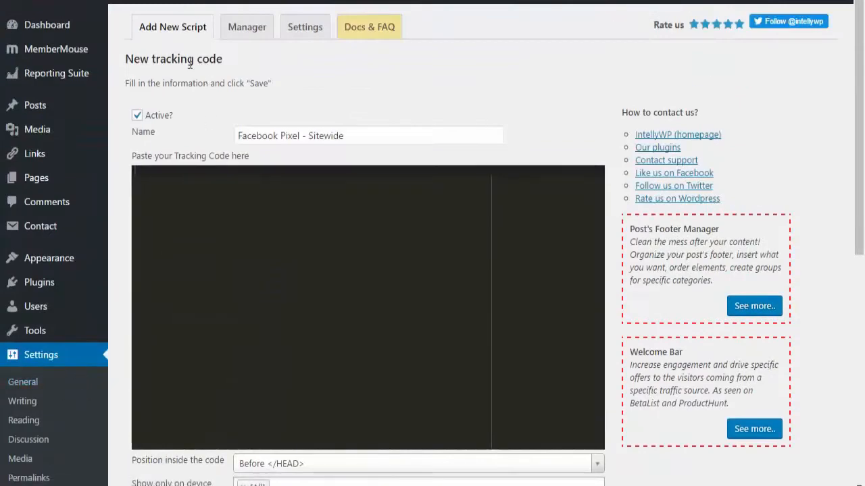
pyautogui.scroll(-3)
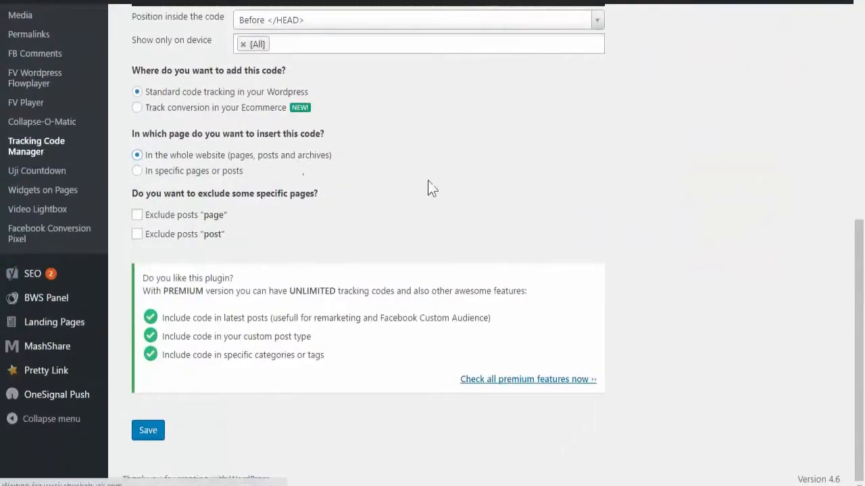
pyautogui.moveTo(422, 158)
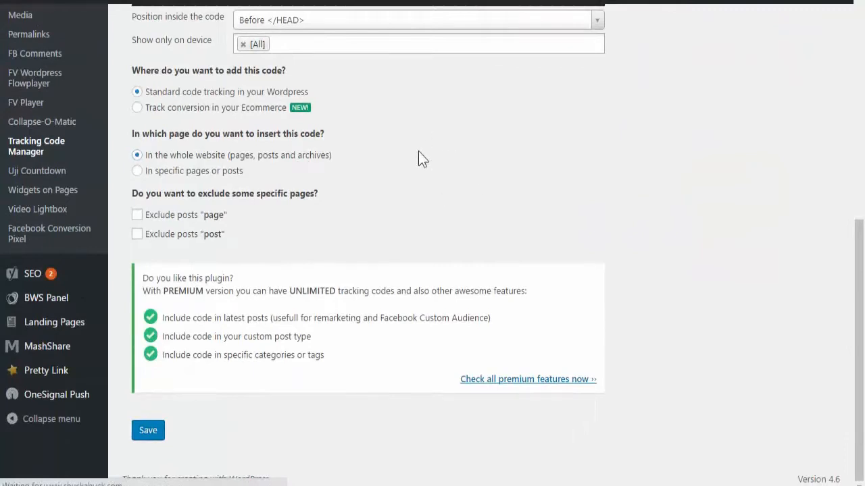
pyautogui.click(247, 27)
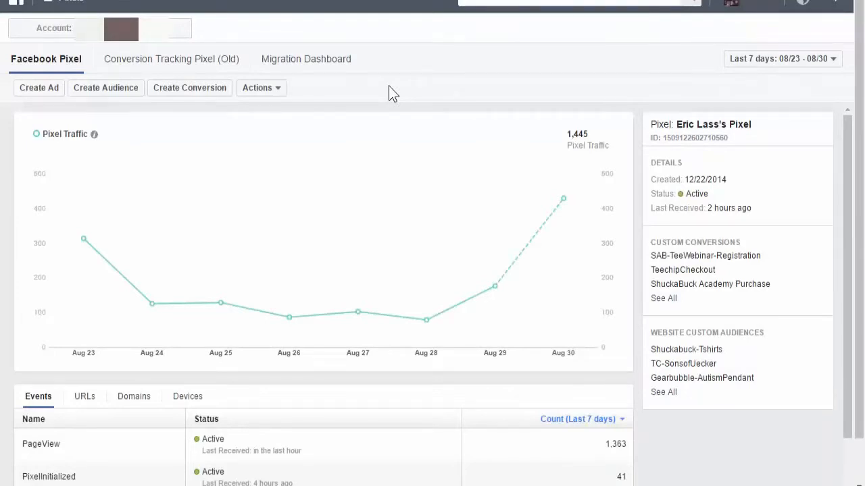
pyautogui.moveTo(304, 426)
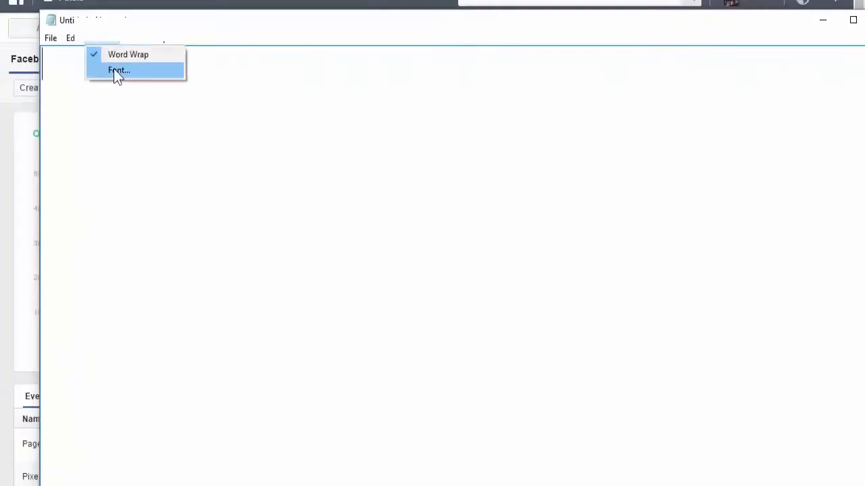
# Give the blank Notepad document a larger font through Format > Font
pyautogui.click(118, 70)
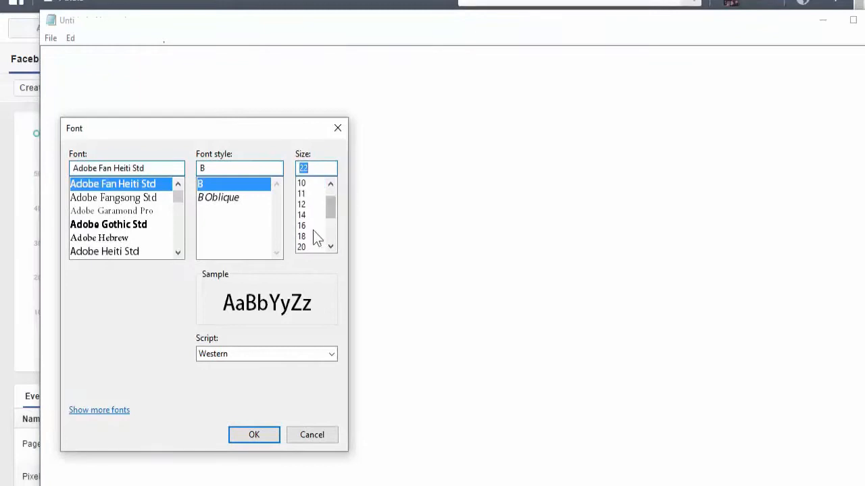
pyautogui.click(301, 236)
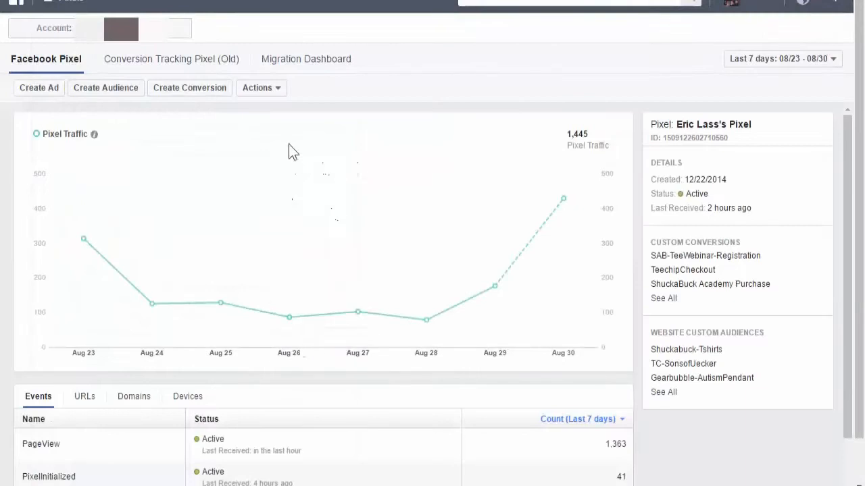
# View the pixel base code, copy it into Notepad, and close the code window
pyautogui.click(261, 87)
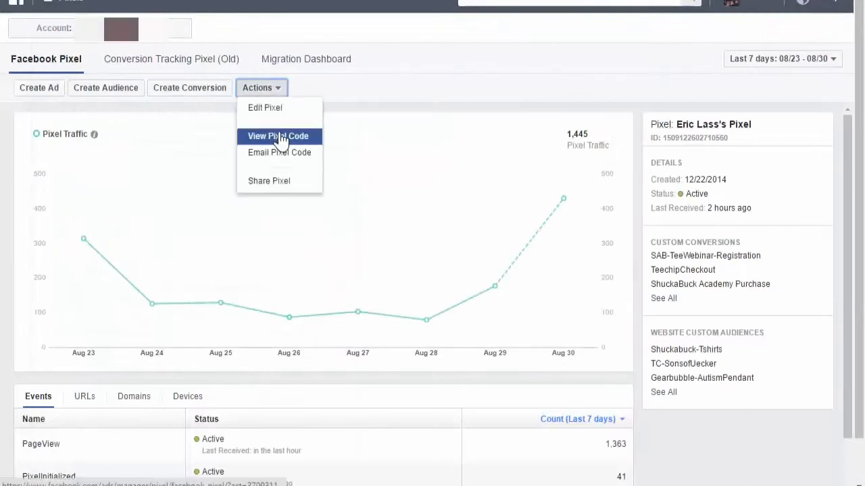
pyautogui.click(277, 136)
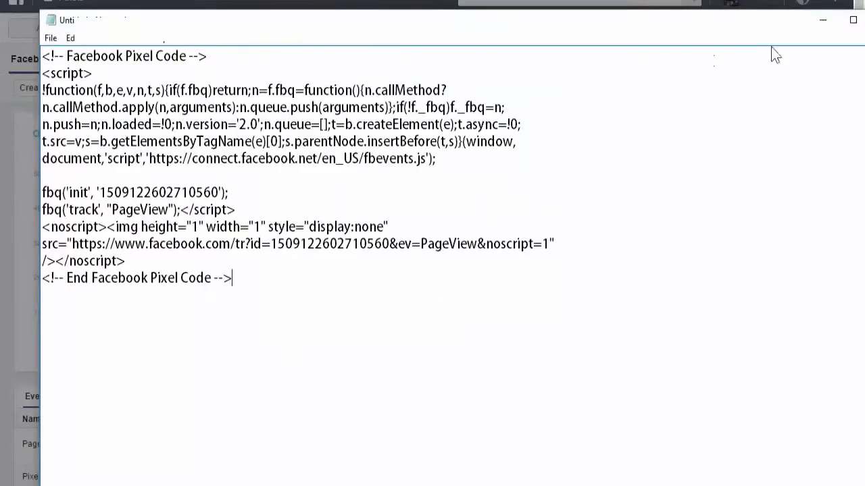
pyautogui.moveTo(814, 47)
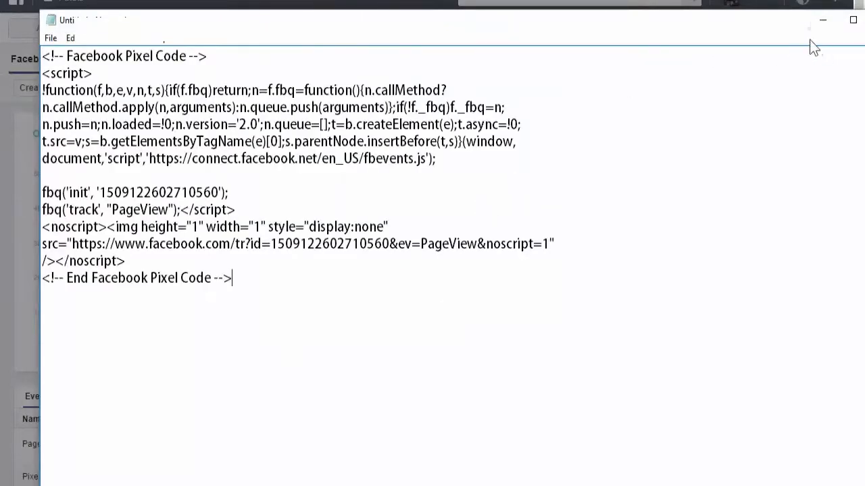
pyautogui.moveTo(823, 20)
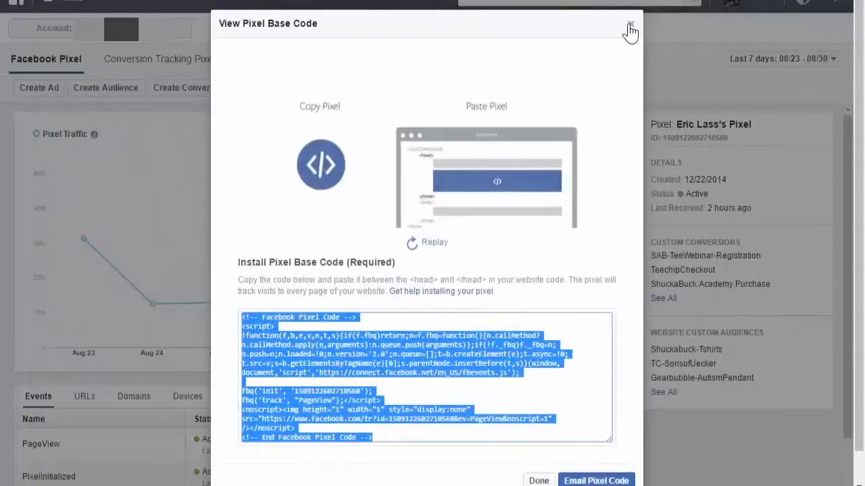
pyautogui.click(629, 27)
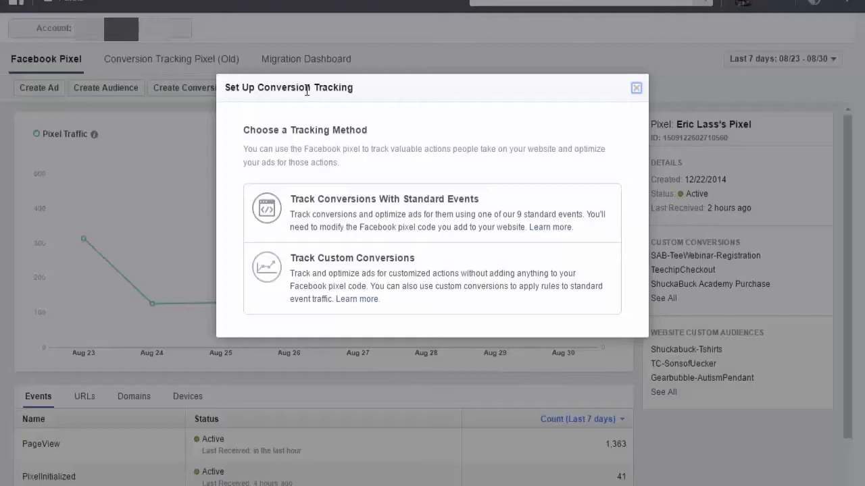
pyautogui.moveTo(365, 126)
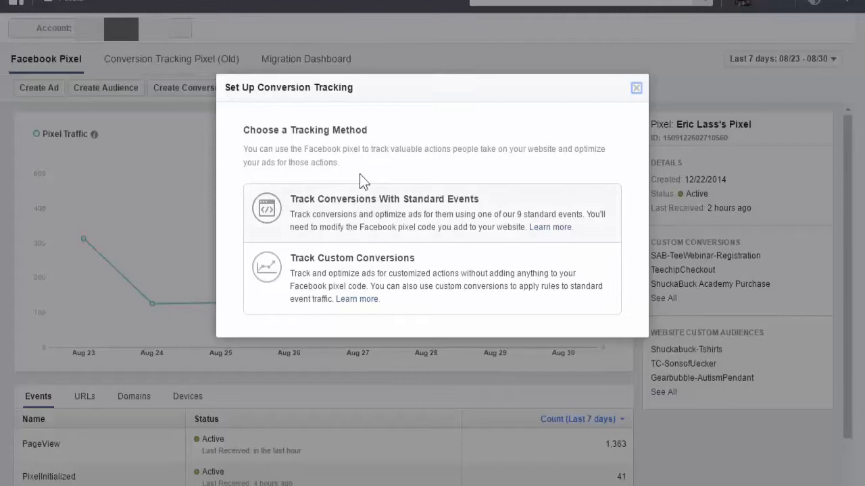
pyautogui.moveTo(364, 217)
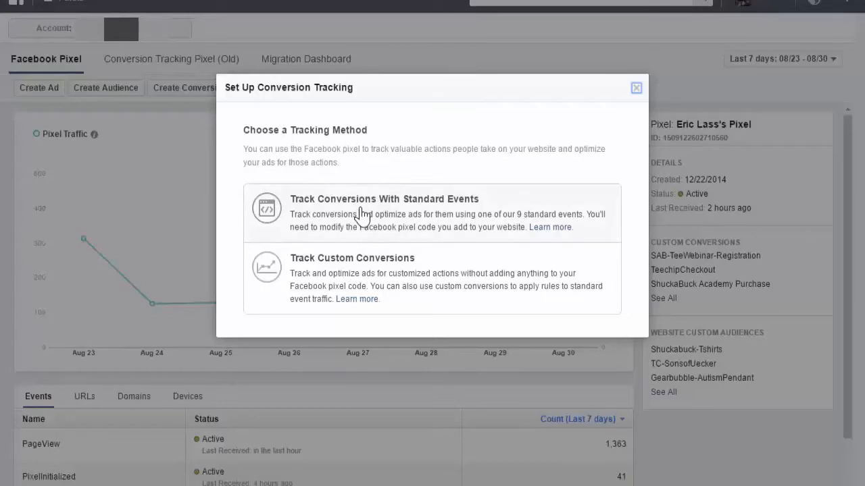
# Choose standard events, expand the full list, and select the fbq('track', 'Lead'); code
pyautogui.click(384, 198)
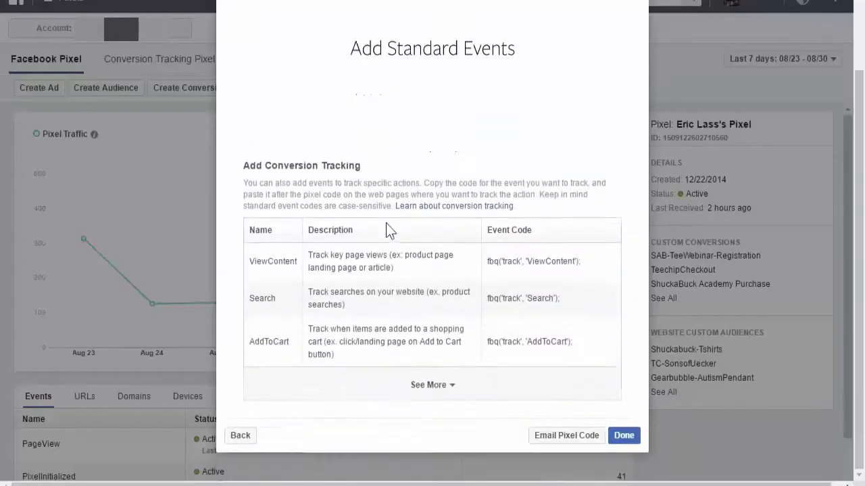
pyautogui.click(432, 385)
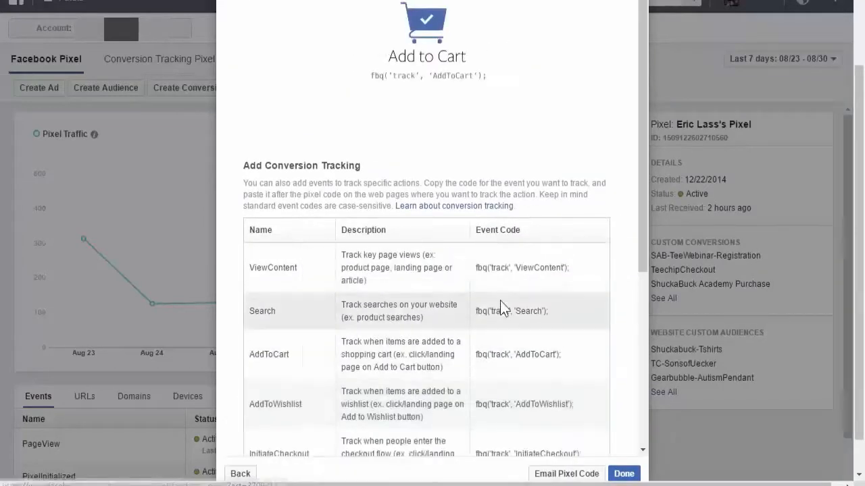
pyautogui.scroll(-3)
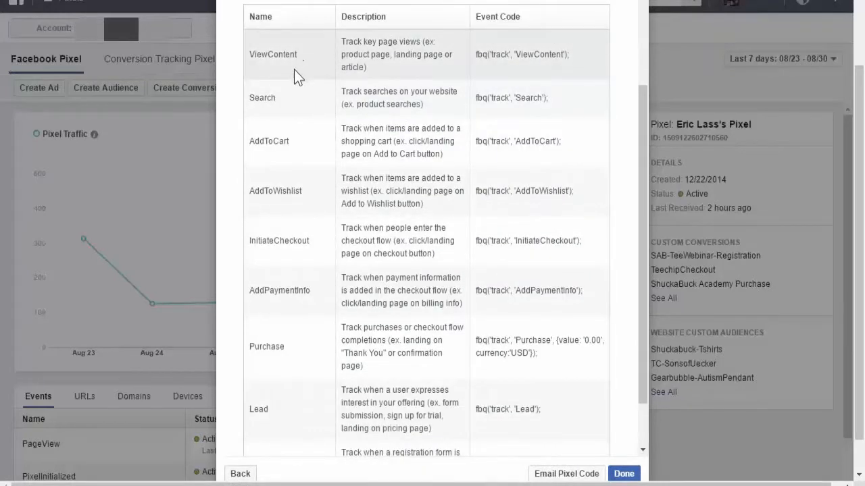
pyautogui.moveTo(309, 196)
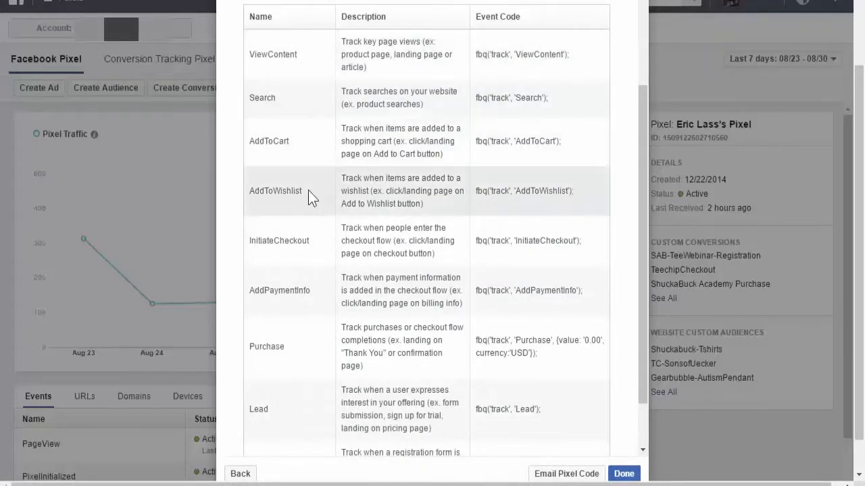
pyautogui.moveTo(312, 433)
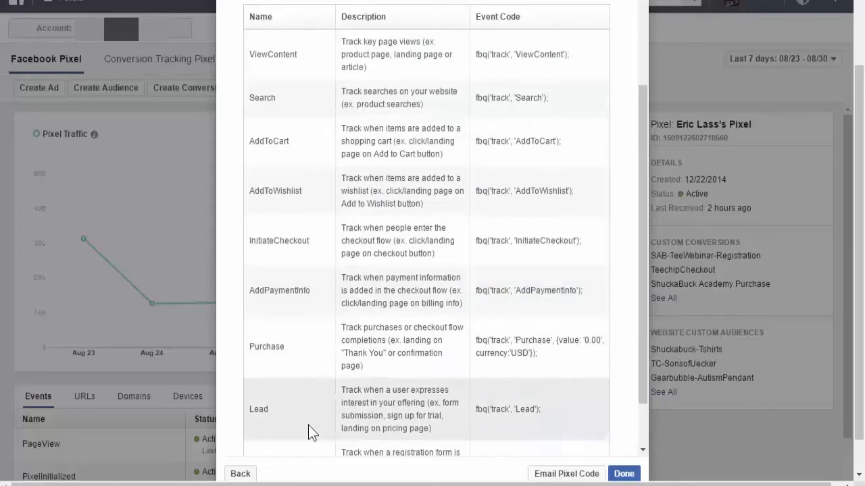
pyautogui.moveTo(496, 429)
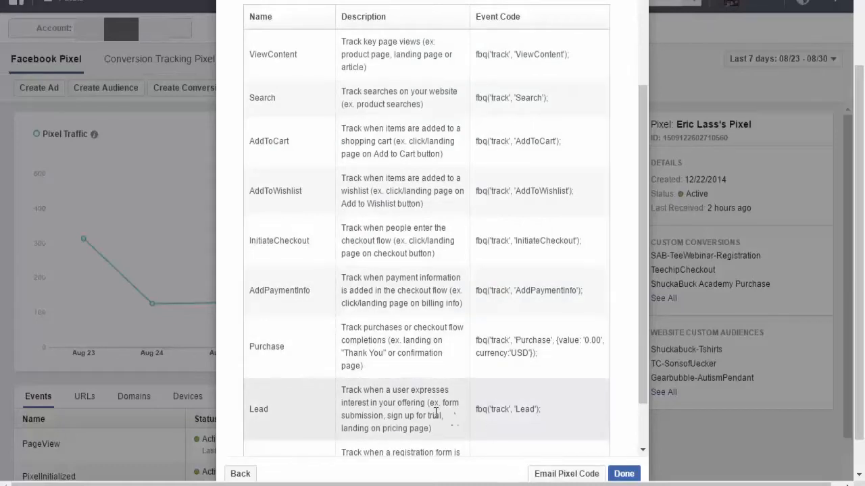
pyautogui.doubleClick(528, 409)
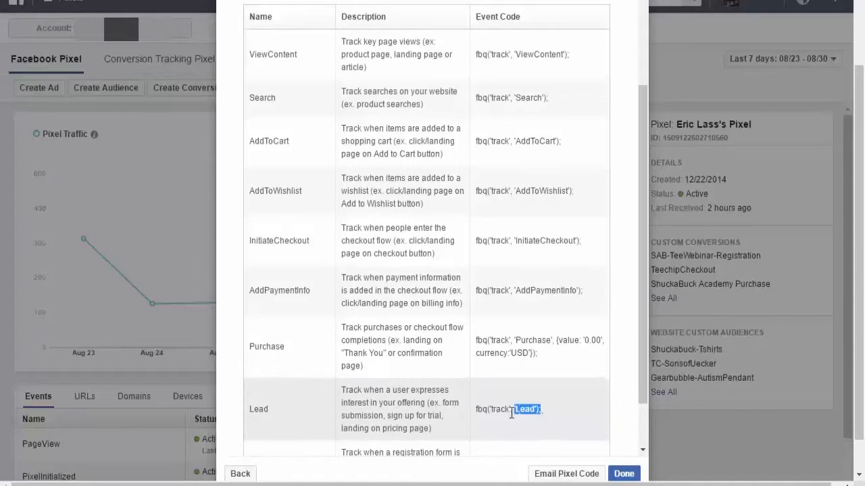
pyautogui.tripleClick(506, 410)
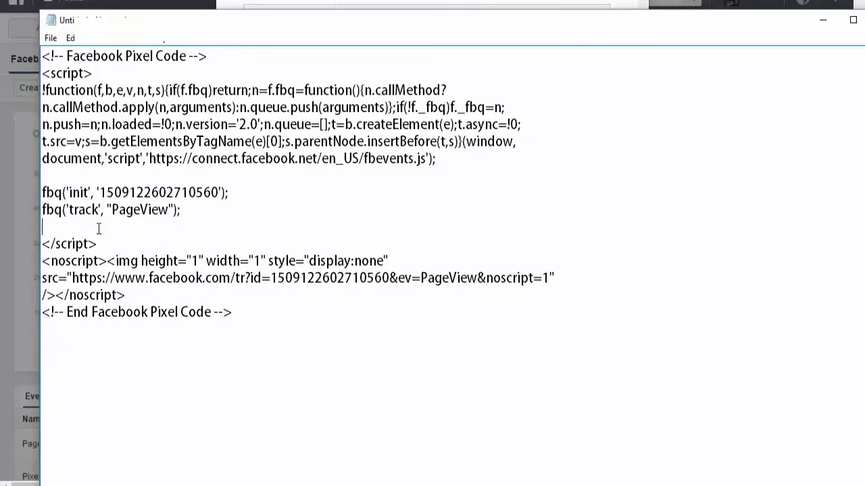
# Insert fbq('track', 'Lead'); after the PageView line and select all the code to copy
pyautogui.doubleClick(84, 244)
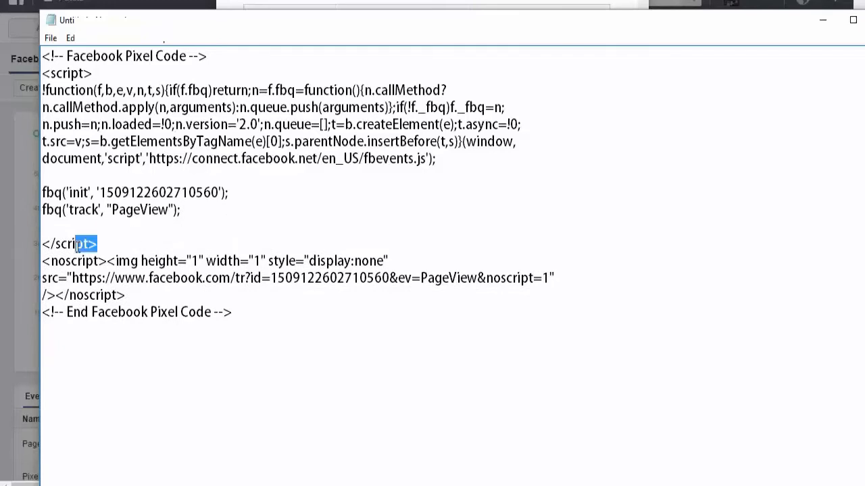
pyautogui.write("fbq('track', 'Lead');")
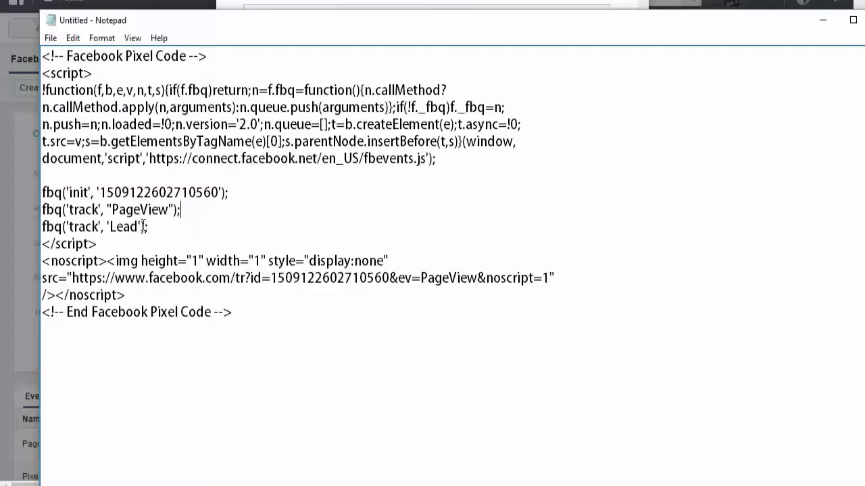
pyautogui.press('ctrl+a')
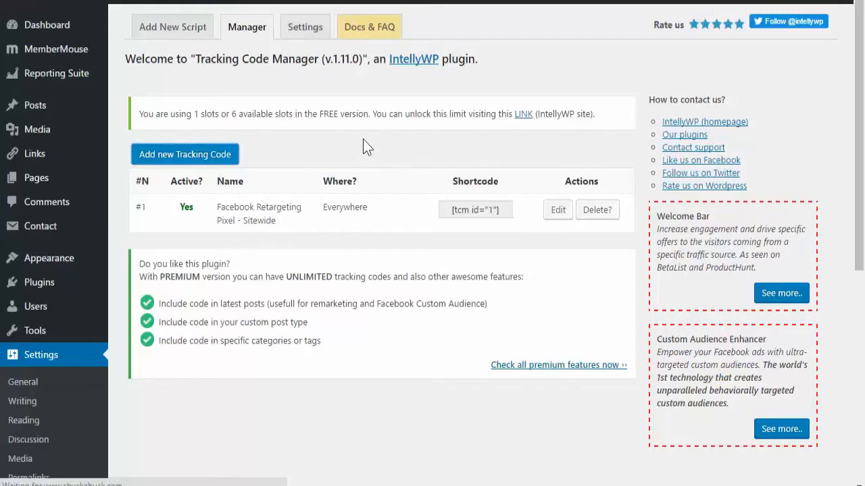
# Add a tracking code named 'Checklist - Lead' and paste in the edited pixel code
pyautogui.click(185, 154)
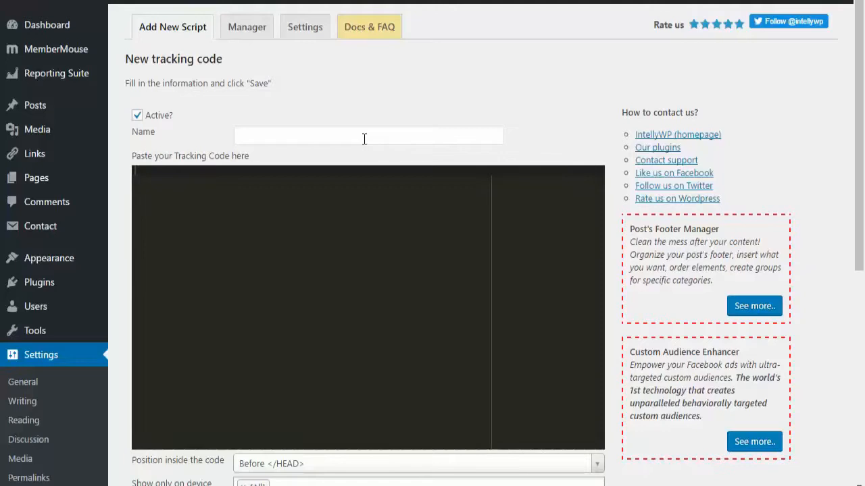
pyautogui.click(368, 136)
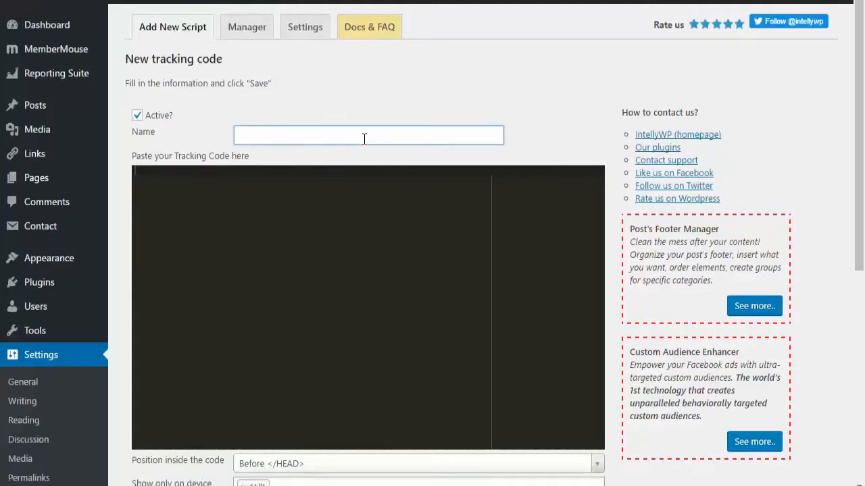
pyautogui.write('Checklist')
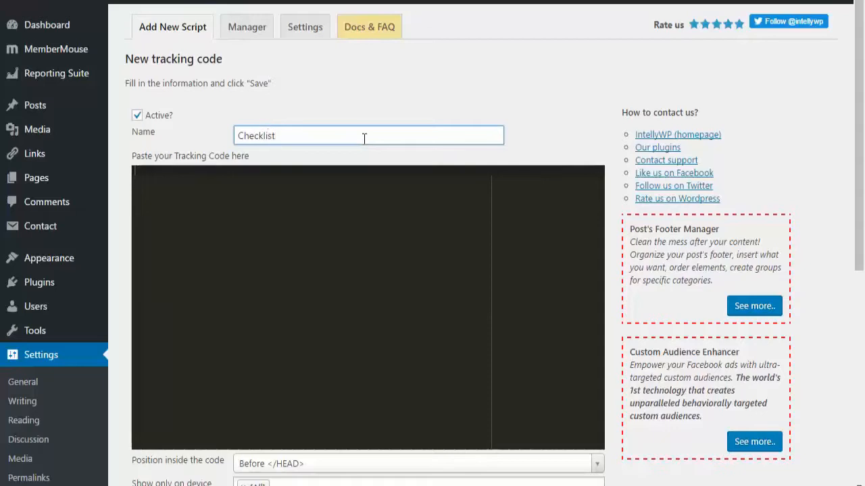
pyautogui.write('T')
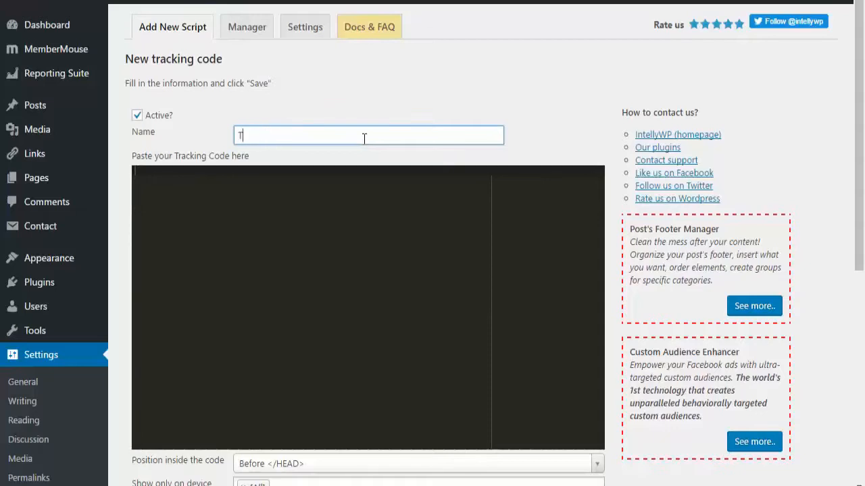
pyautogui.write('Checklist - Lead')
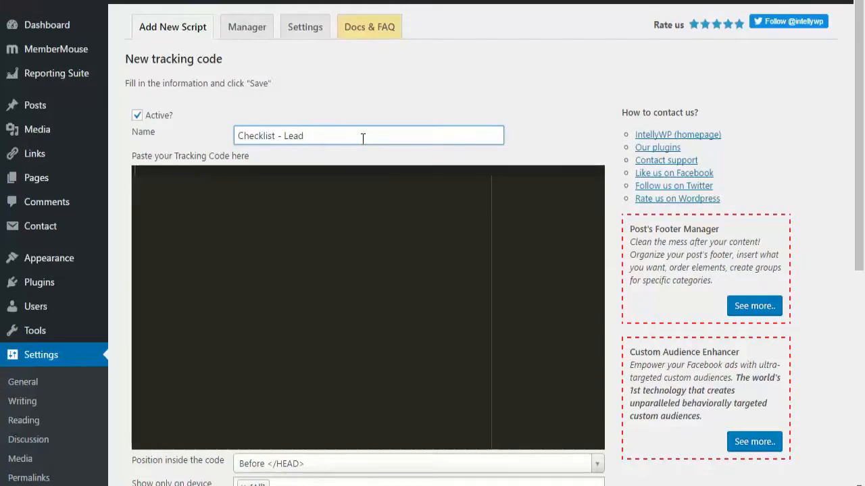
pyautogui.click(341, 187)
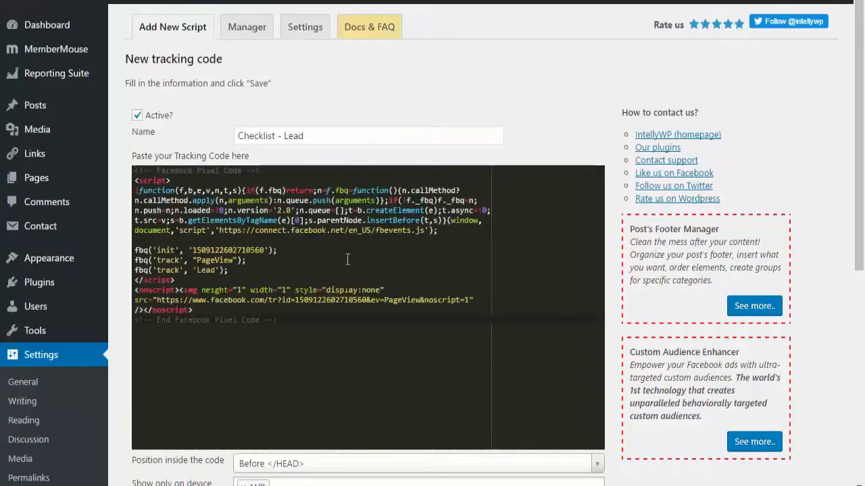
# Set standard code tracking and insert the code only on specific pages
pyautogui.scroll(-3)
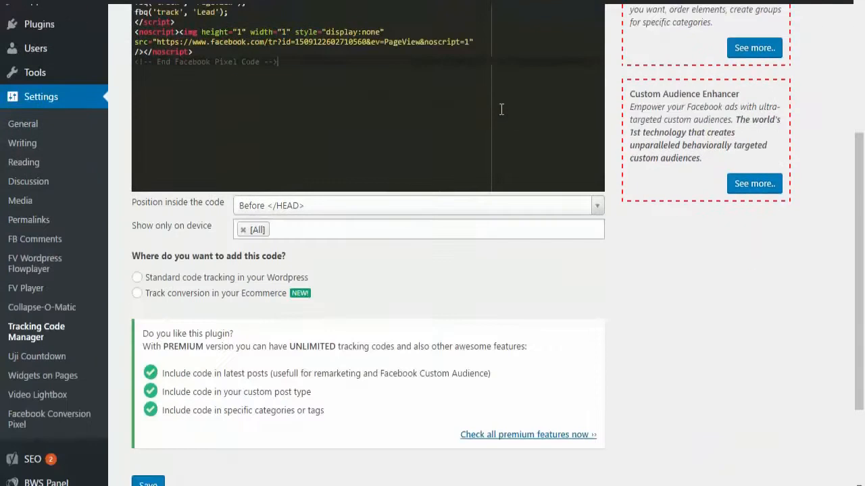
pyautogui.scroll(-3)
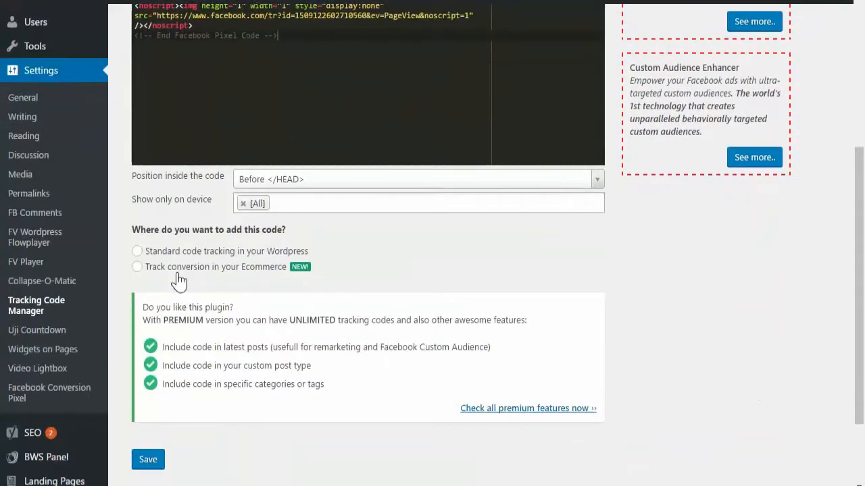
pyautogui.click(138, 250)
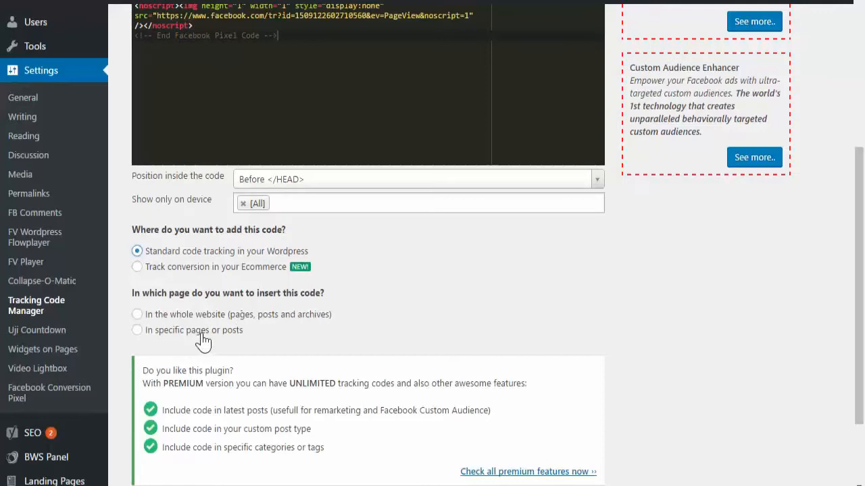
pyautogui.click(138, 329)
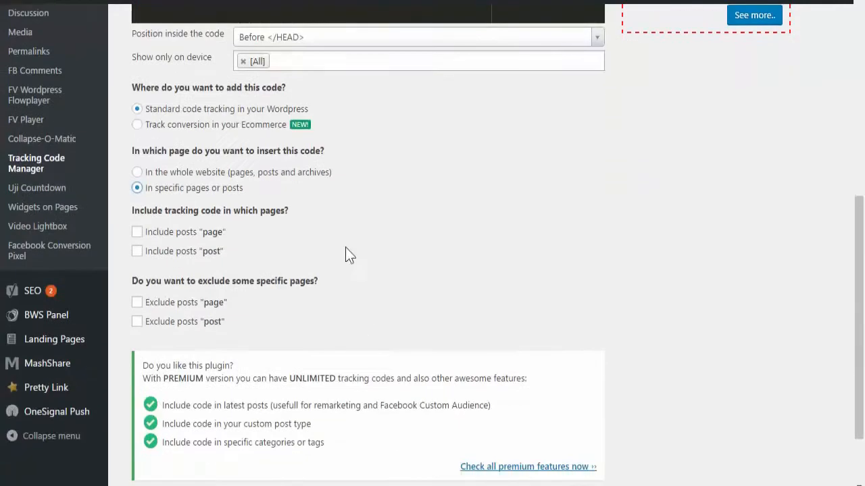
pyautogui.moveTo(179, 213)
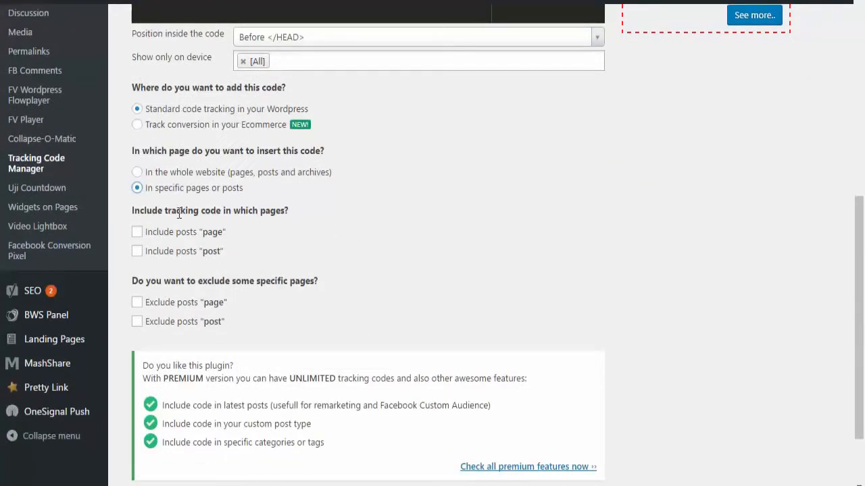
pyautogui.moveTo(161, 238)
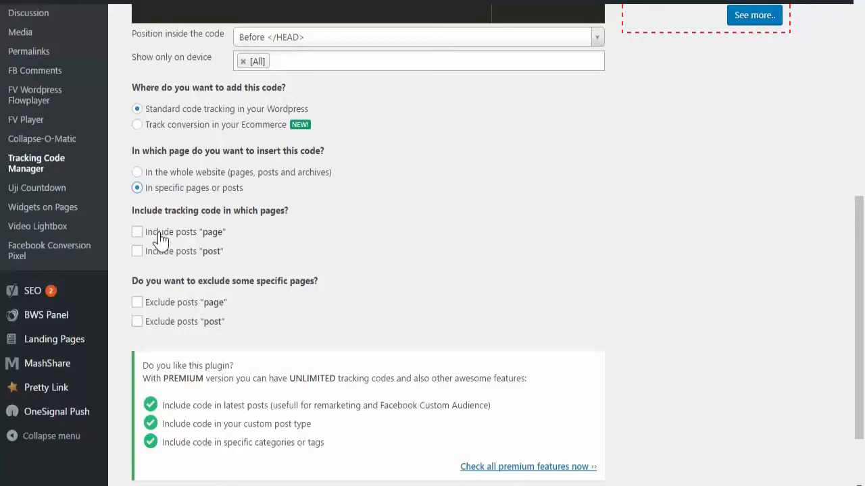
# Include only the 'Thanks For Signing Up!' page and scroll down to save
pyautogui.click(137, 232)
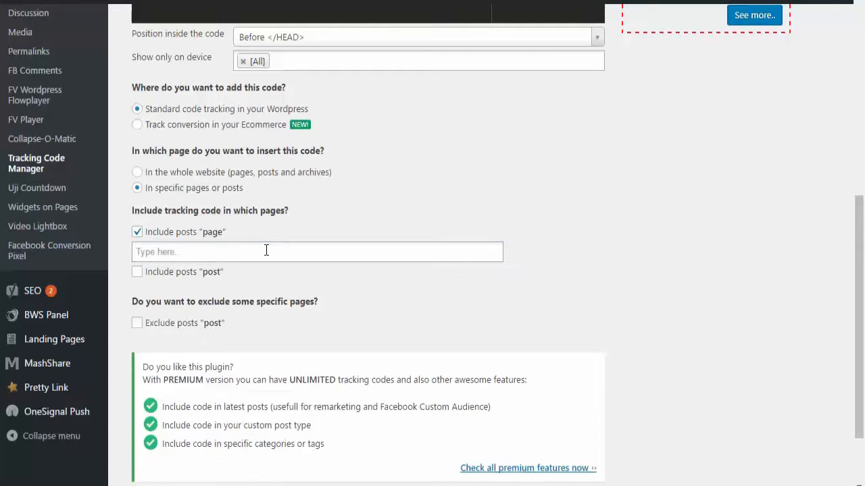
pyautogui.click(316, 251)
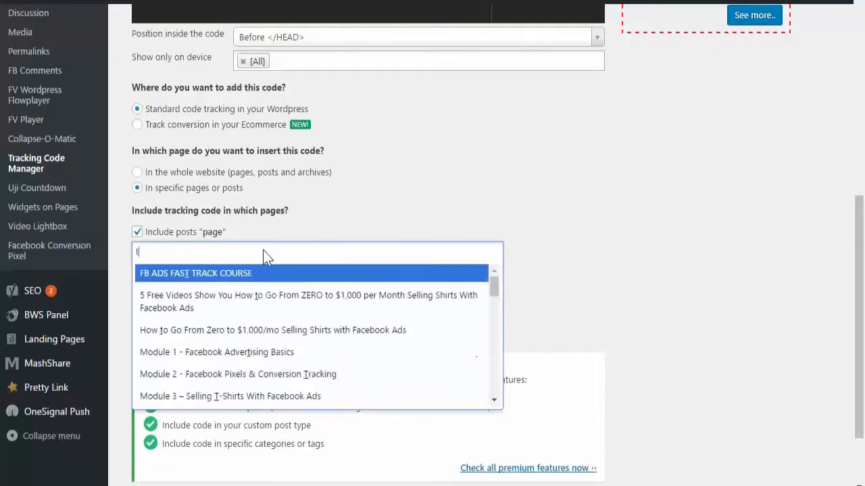
pyautogui.write('thank')
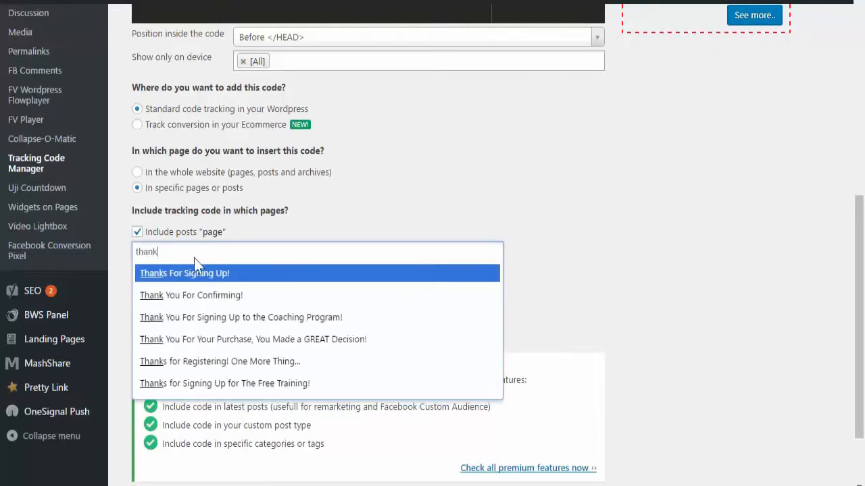
pyautogui.click(185, 273)
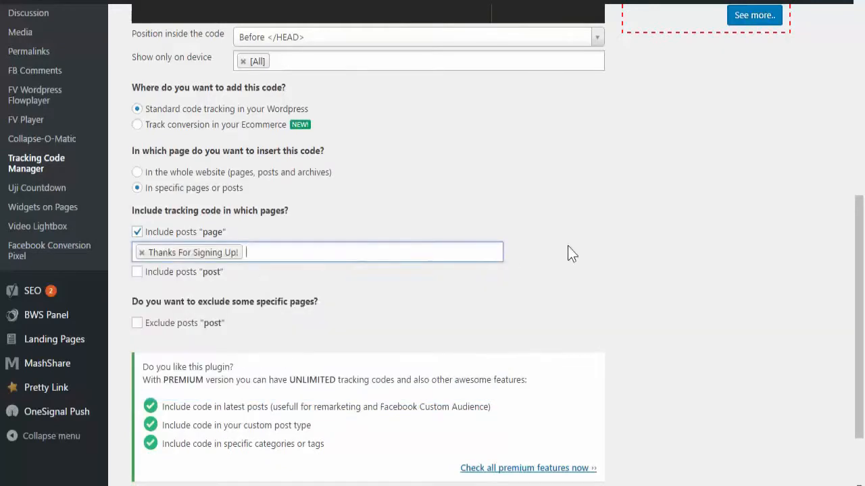
pyautogui.scroll(-3)
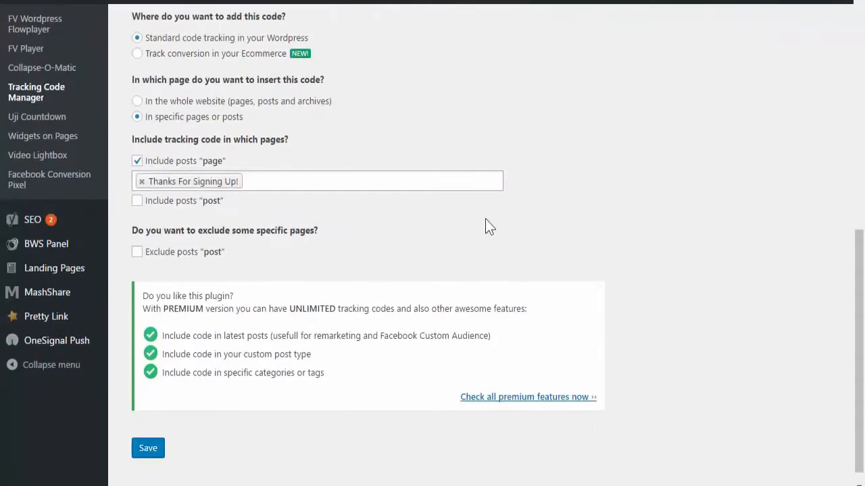
pyautogui.moveTo(250, 261)
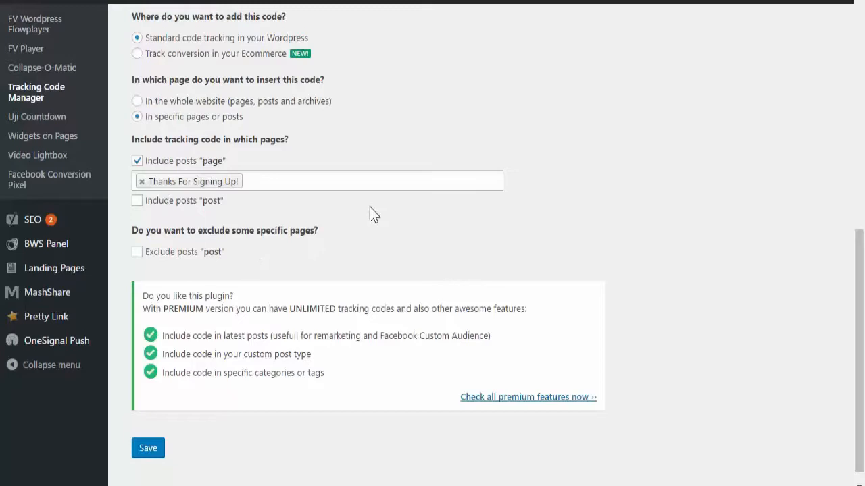
pyautogui.scroll(-3)
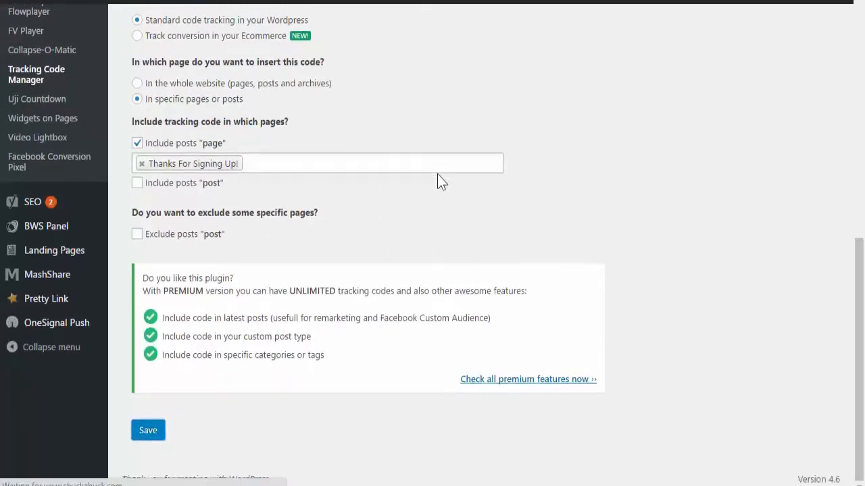
pyautogui.moveTo(432, 189)
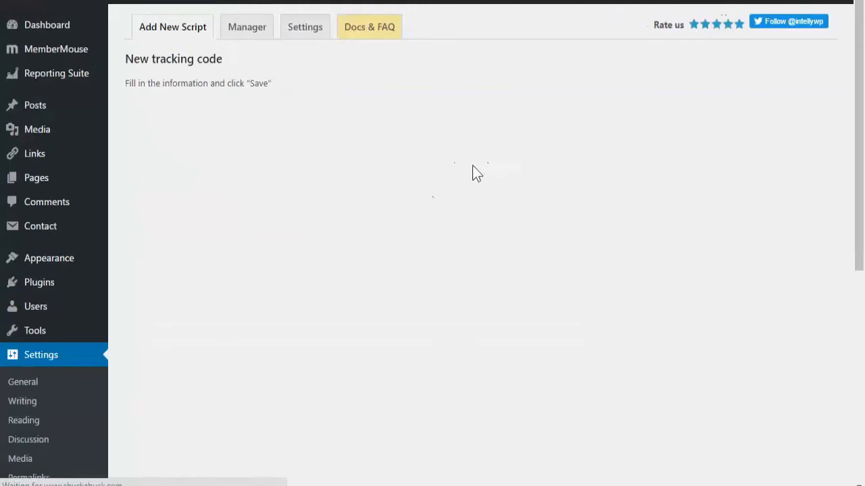
# Type 'tks' in the browser address bar to reach the live thank-you page
pyautogui.click(246, 27)
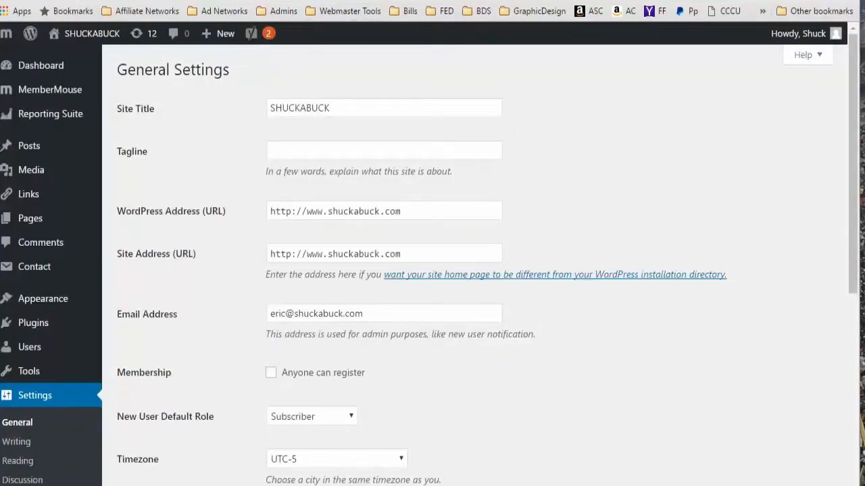
pyautogui.write('tks')
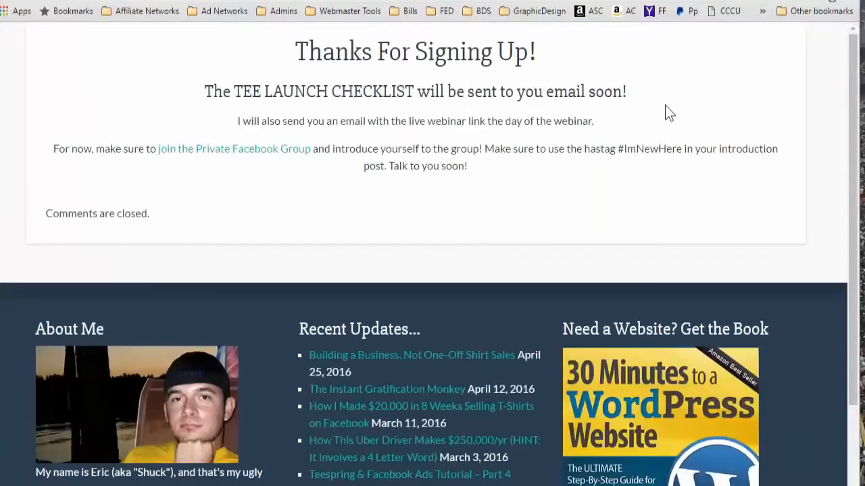
pyautogui.moveTo(811, 41)
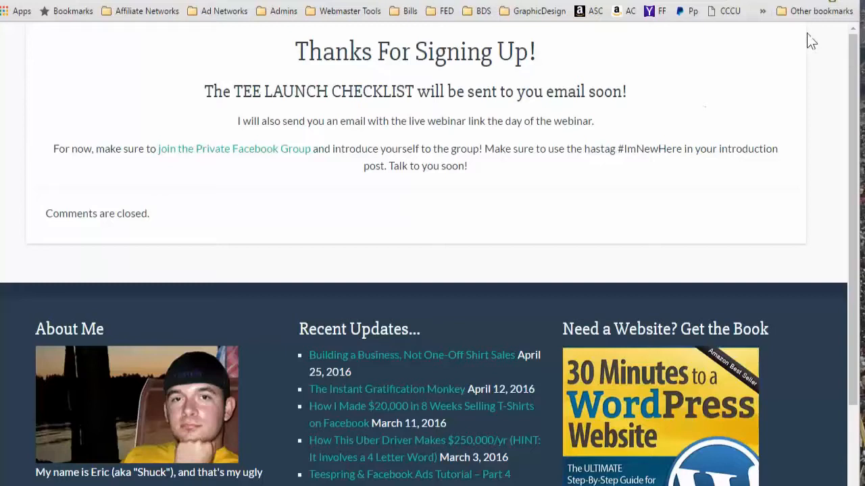
pyautogui.moveTo(830, 5)
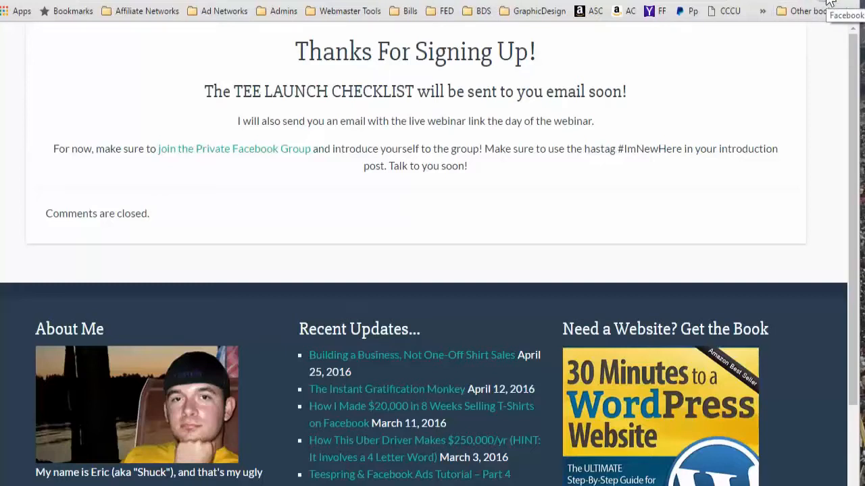
pyautogui.moveTo(691, 15)
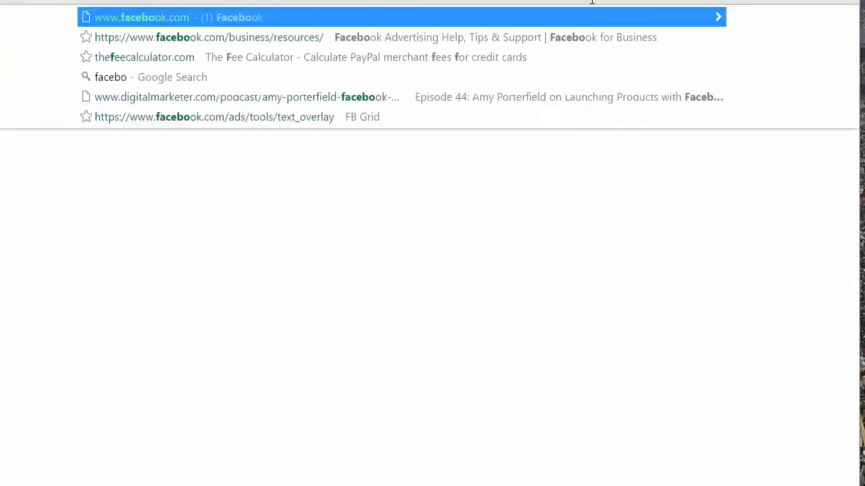
# Check with Facebook Pixel Helper that PageView and Lead both fire on the thank-you page
pyautogui.write('facebook pixel helper')
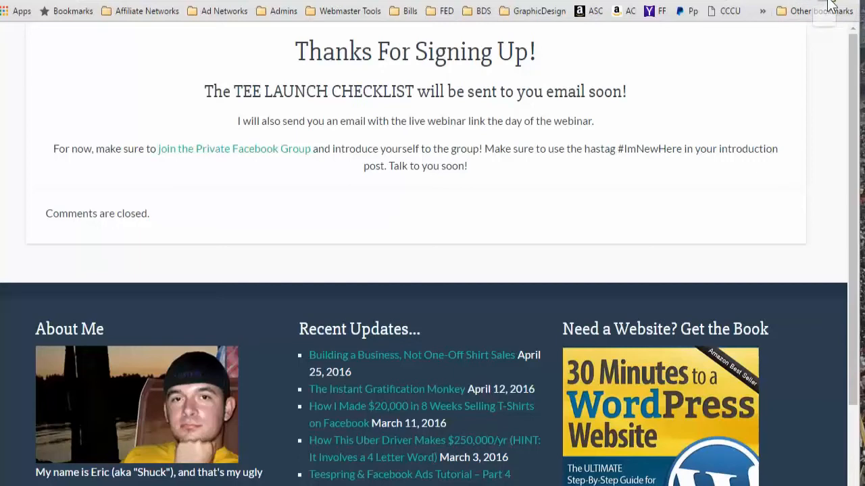
pyautogui.click(840, 11)
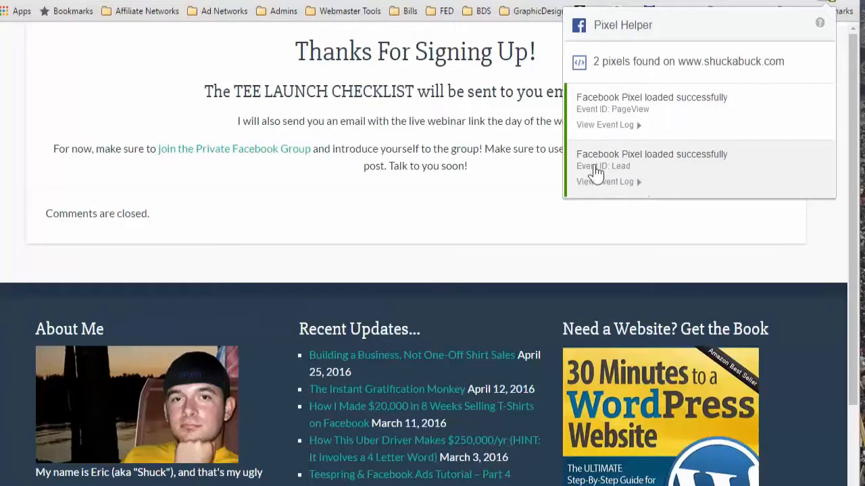
pyautogui.moveTo(665, 169)
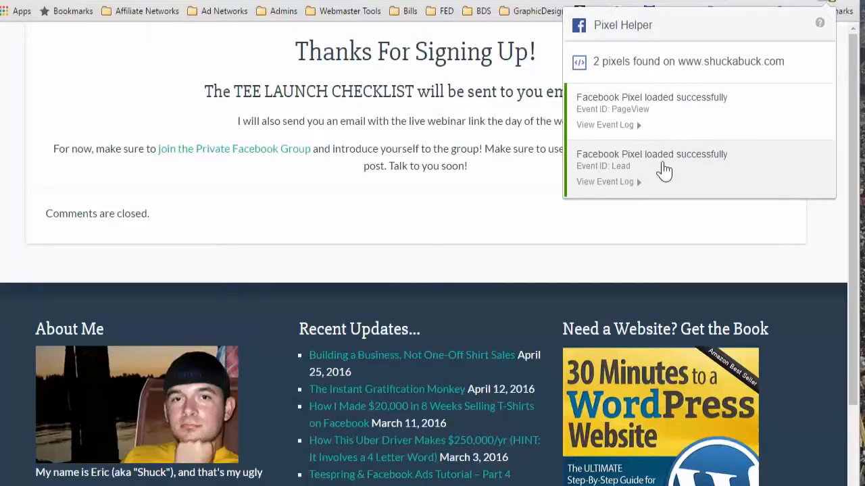
pyautogui.moveTo(673, 128)
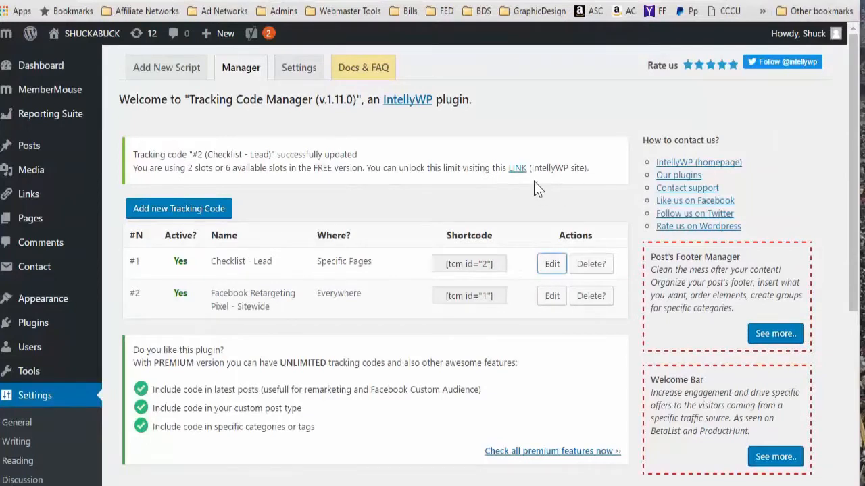
pyautogui.moveTo(459, 202)
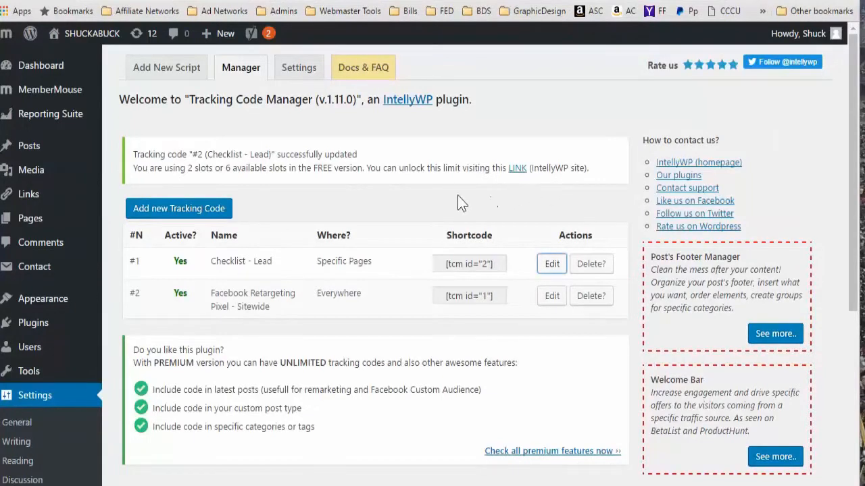
# Return to the live 'Thanks For Signing Up!' page tab
pyautogui.click(552, 264)
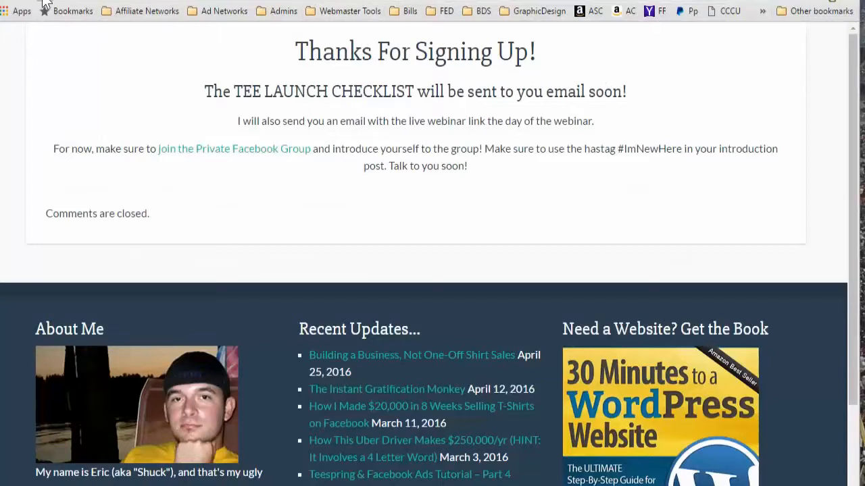
pyautogui.moveTo(670, 93)
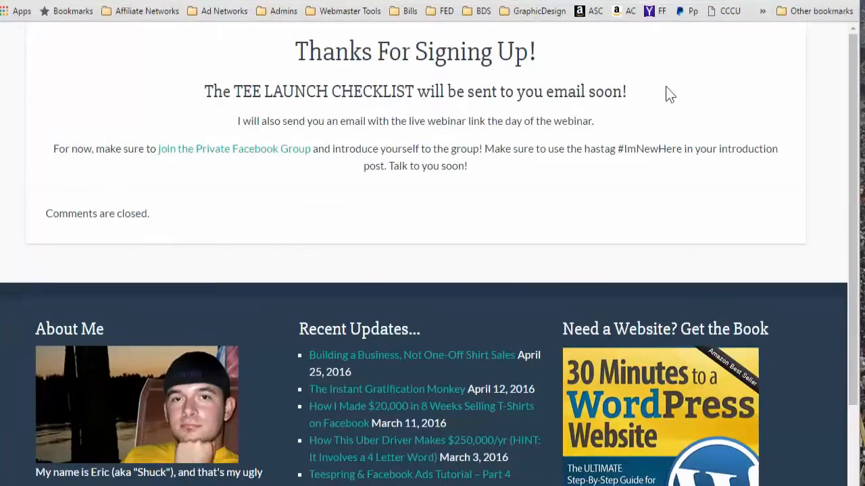
pyautogui.moveTo(806, 45)
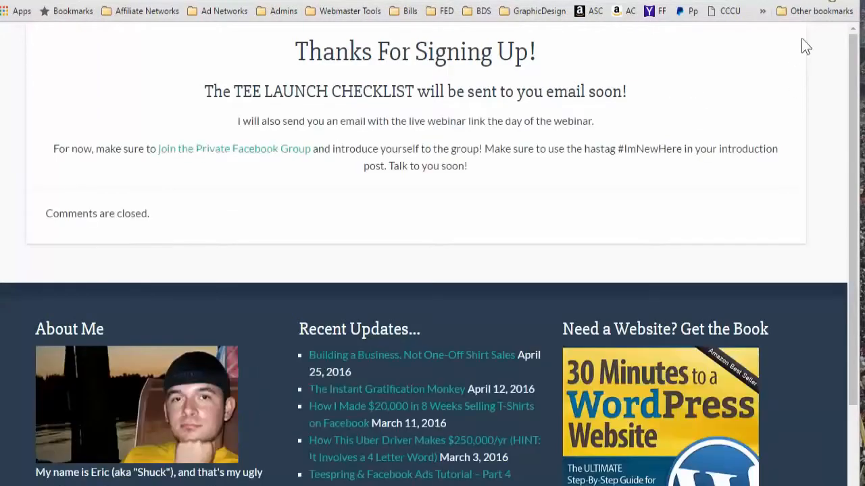
# Reload the thank-you page and confirm Pixel Helper shows Lead and PageView pixels
pyautogui.click(819, 11)
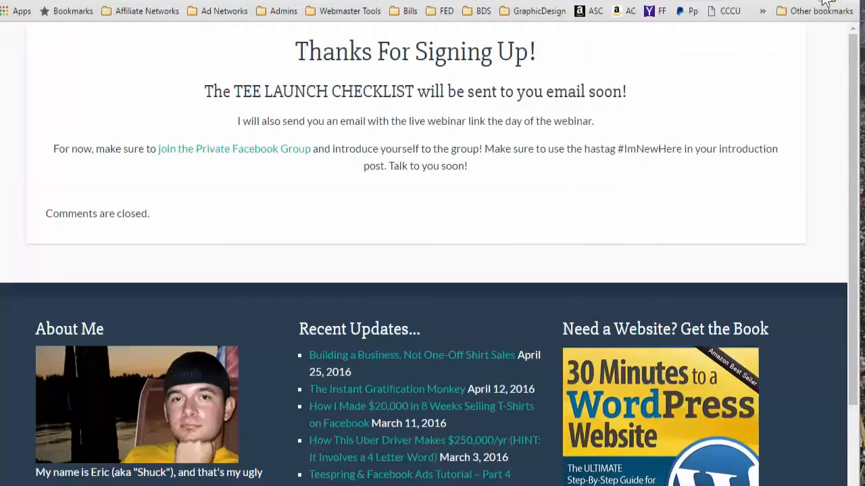
pyautogui.click(818, 6)
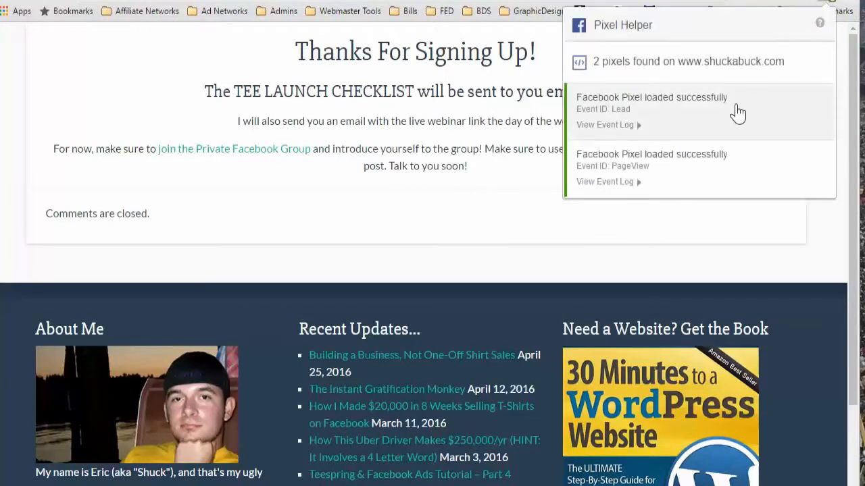
pyautogui.moveTo(719, 175)
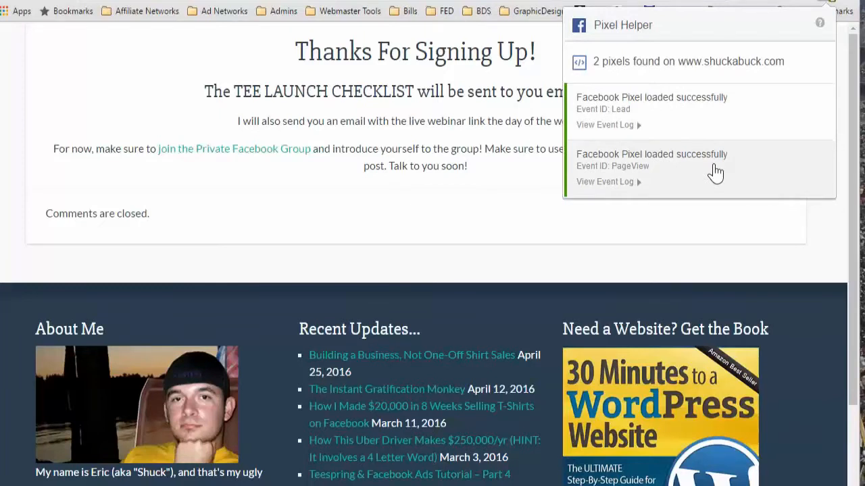
pyautogui.moveTo(625, 115)
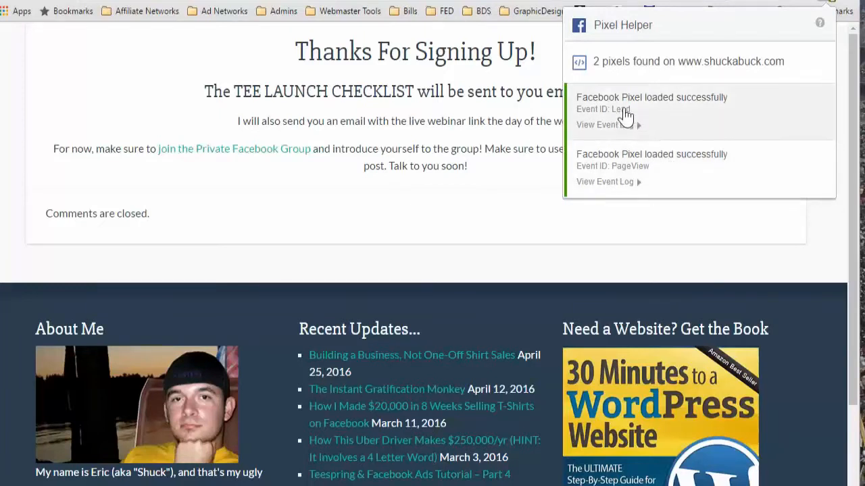
pyautogui.moveTo(223, 17)
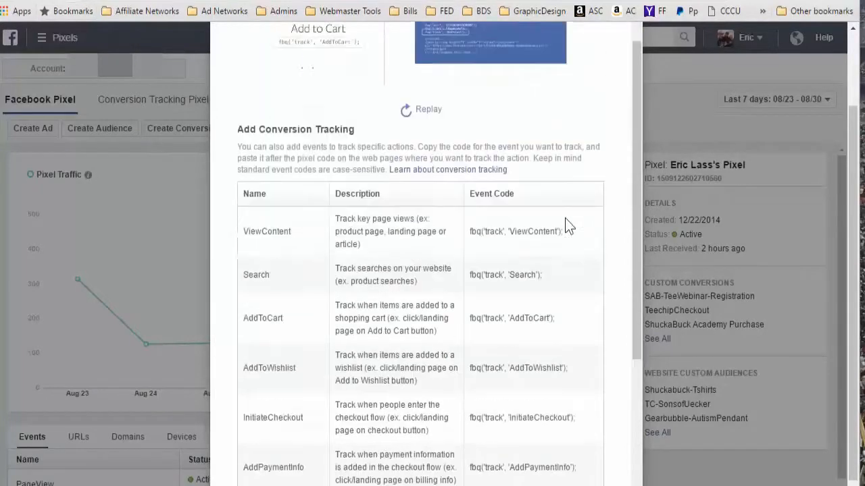
# Review the standard event codes, selecting AddToCart and Purchase, then close the pixel code window
pyautogui.scroll(-3)
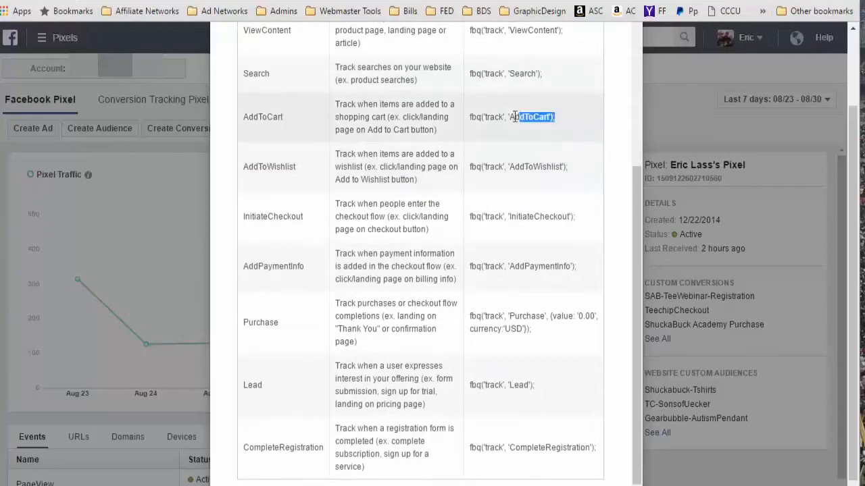
pyautogui.tripleClick(513, 116)
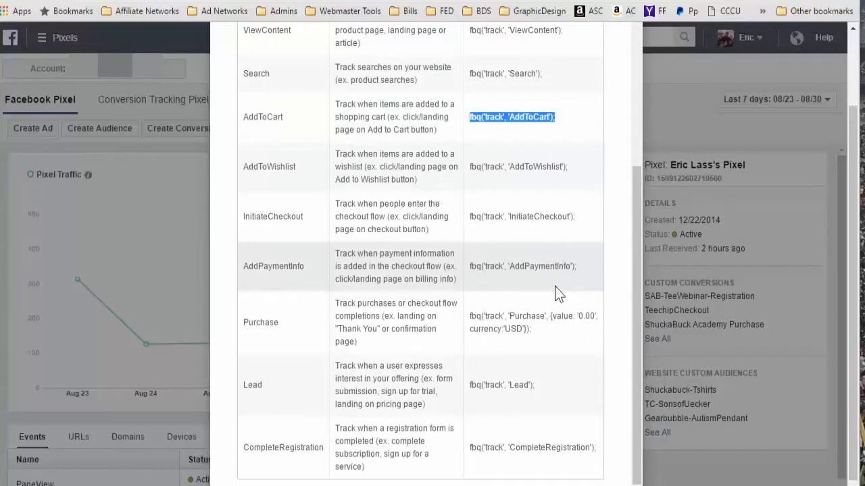
pyautogui.moveTo(564, 284)
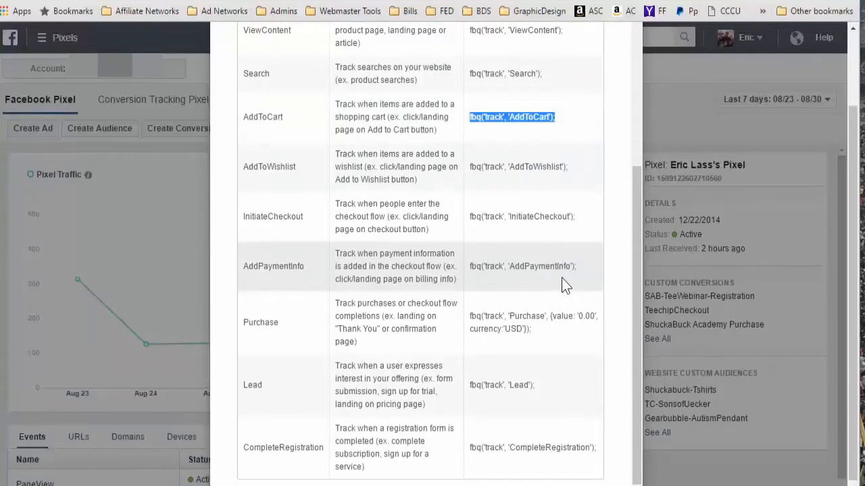
pyautogui.moveTo(566, 280)
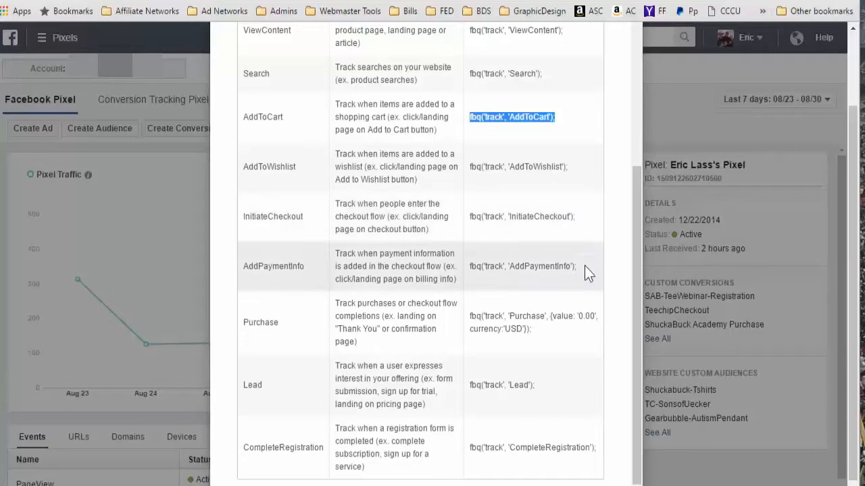
pyautogui.moveTo(545, 338)
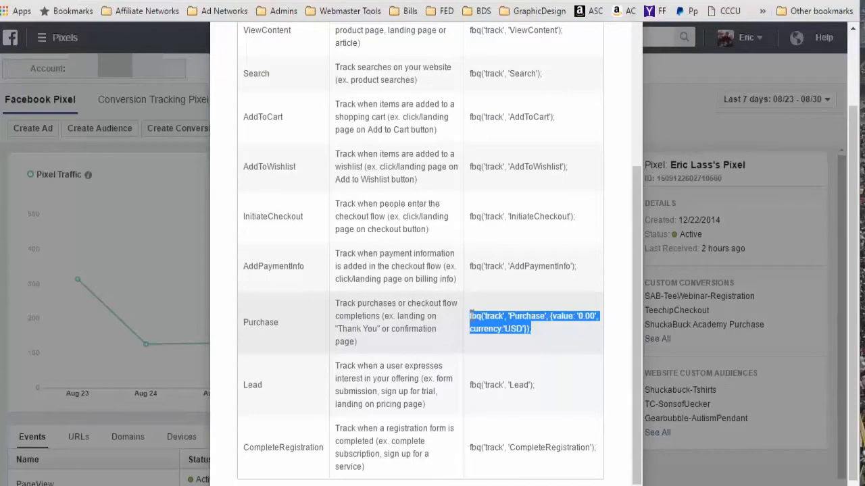
pyautogui.moveTo(517, 348)
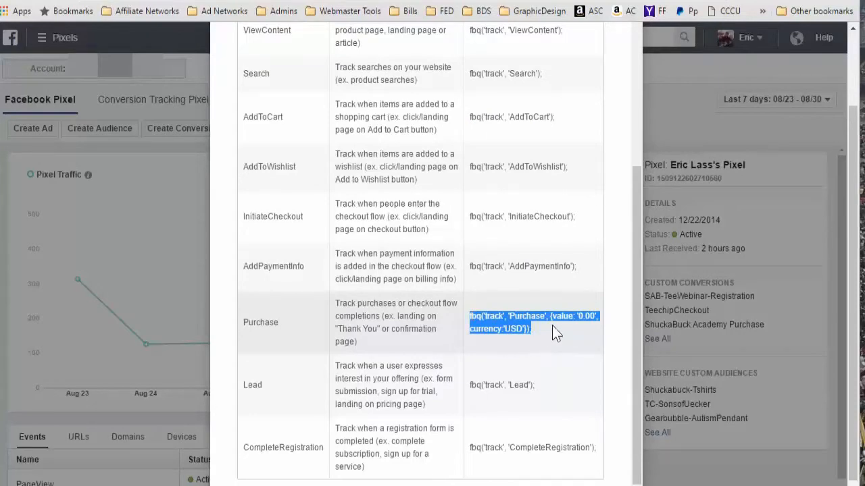
pyautogui.moveTo(592, 356)
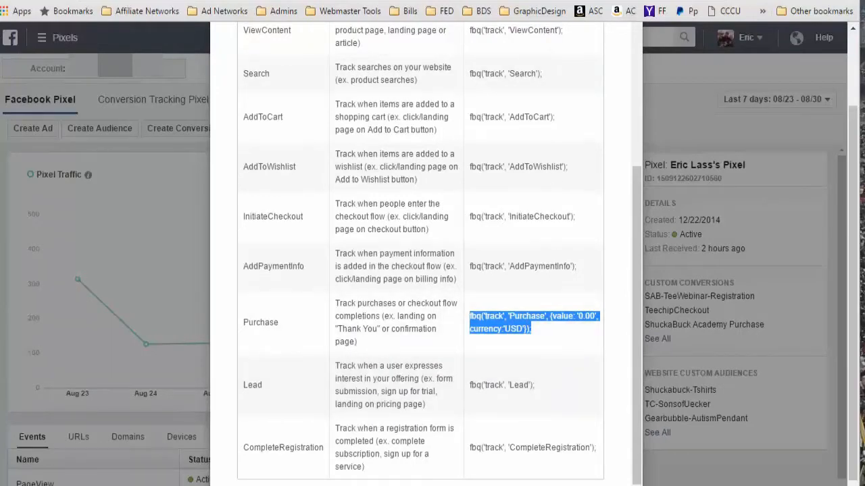
pyautogui.scroll(-3)
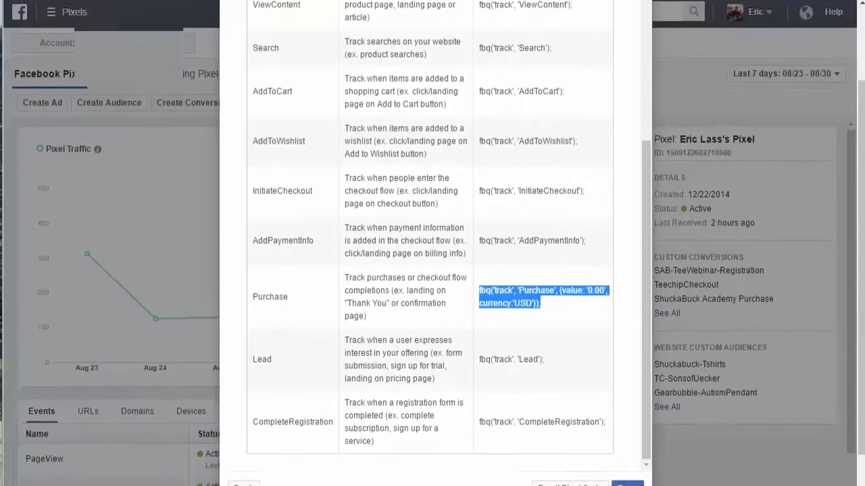
pyautogui.scroll(-3)
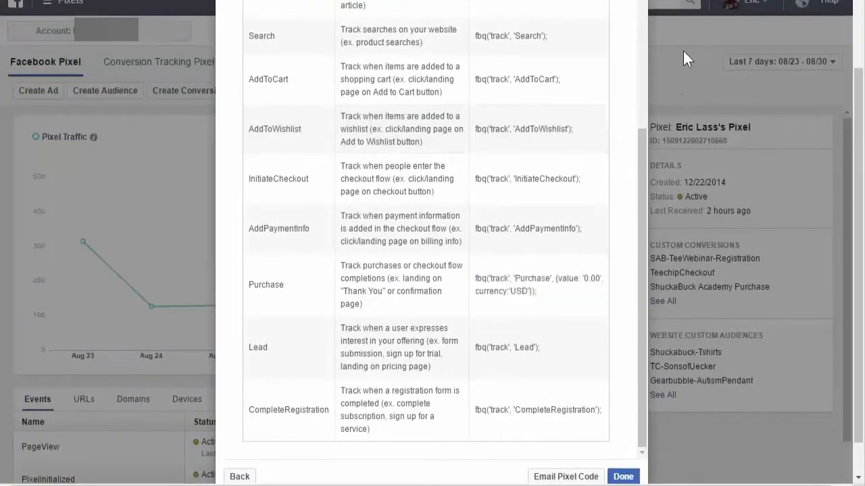
pyautogui.click(623, 476)
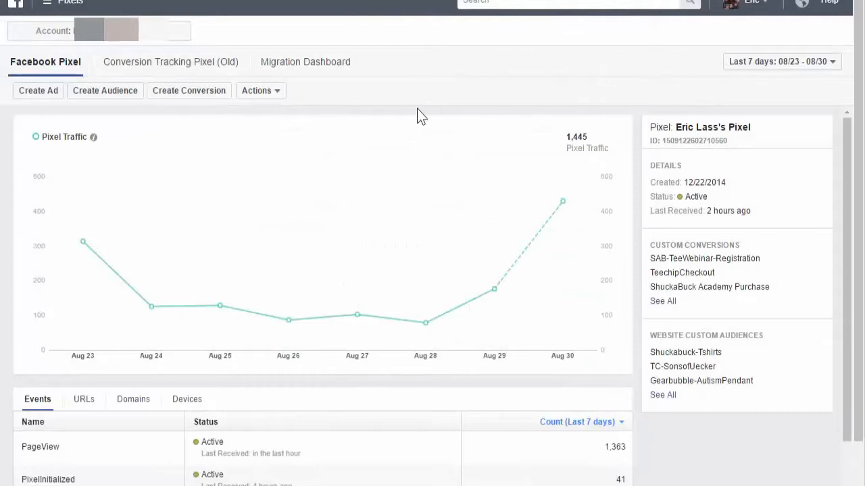